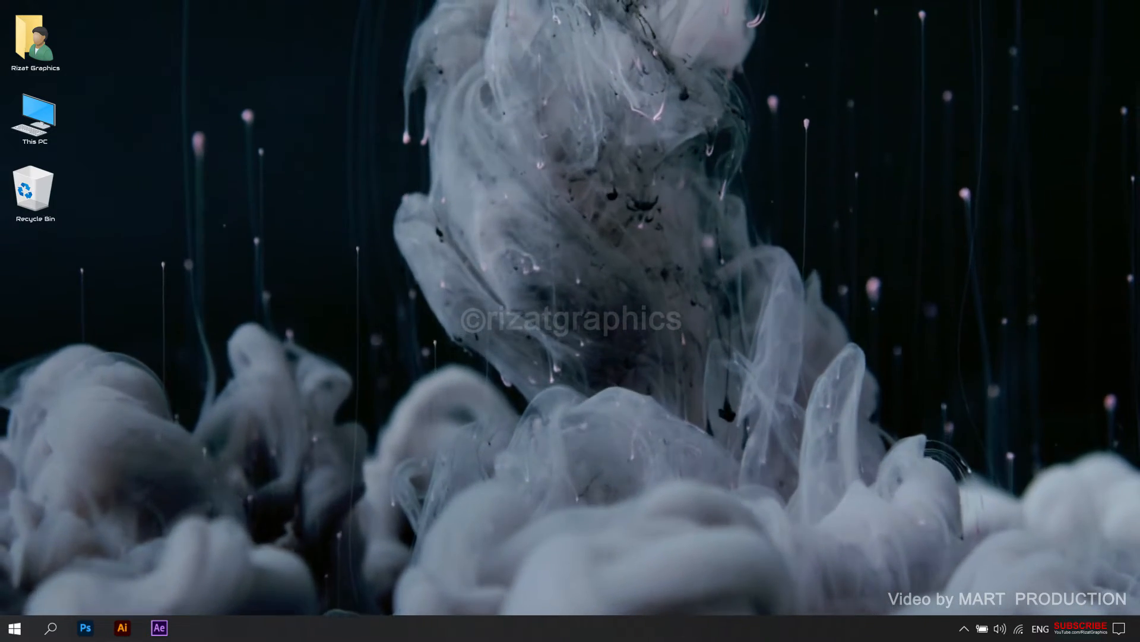
Step: Launch Adobe After Effects from the Windows taskbar
click(158, 627)
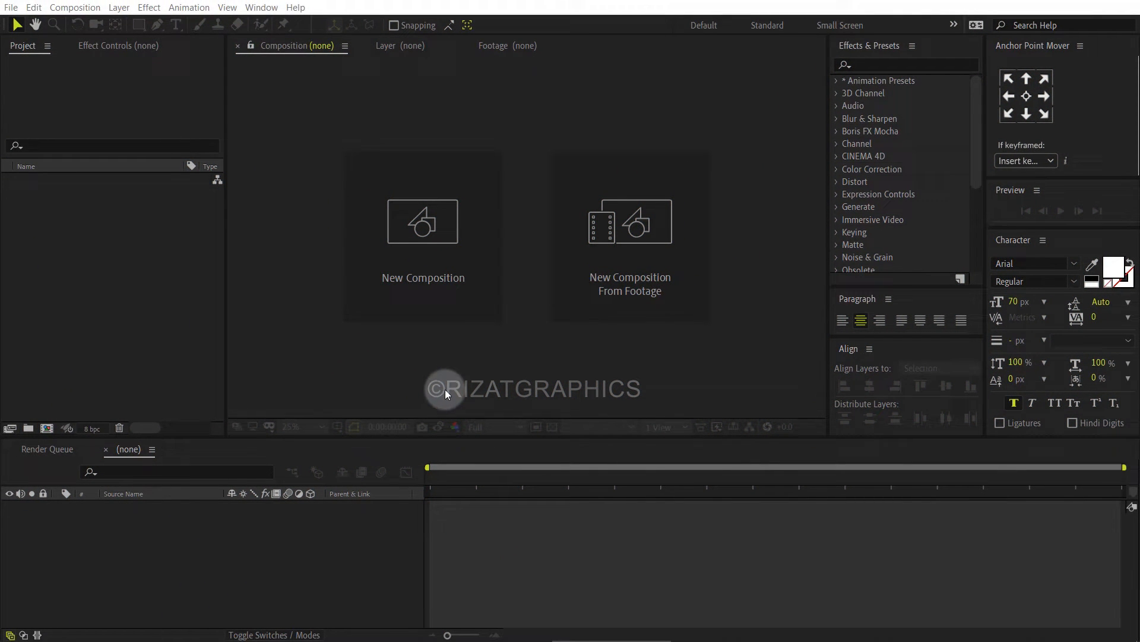
Step: Create composition 'Typewriter Text' at 1920×1080, 30 fps, 10 seconds long
click(422, 222)
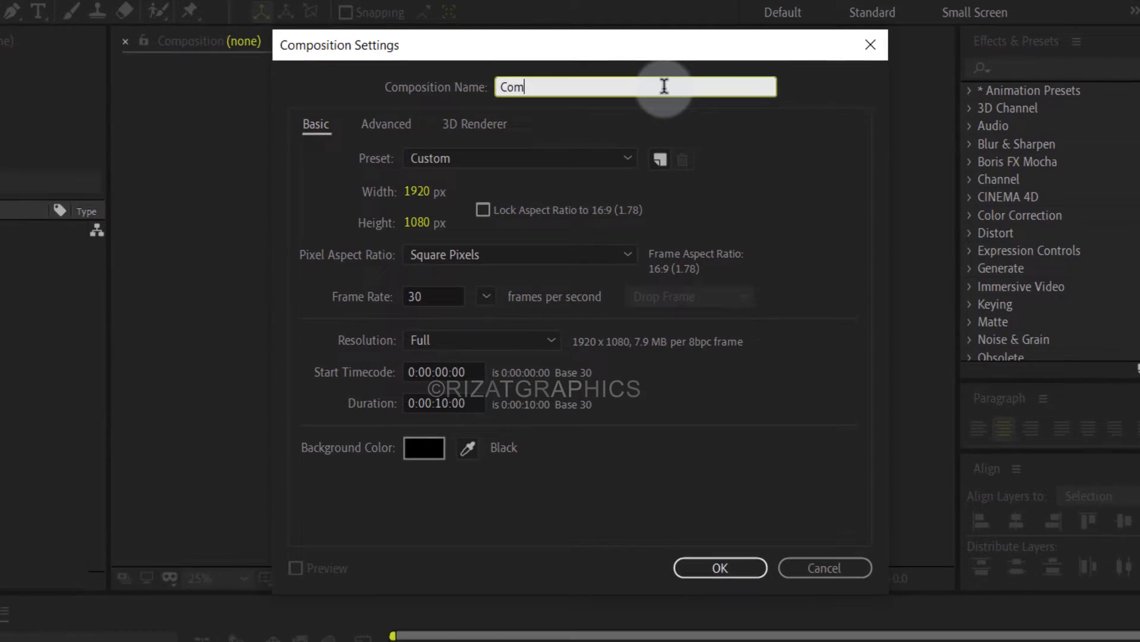
text(Typewriter Te)
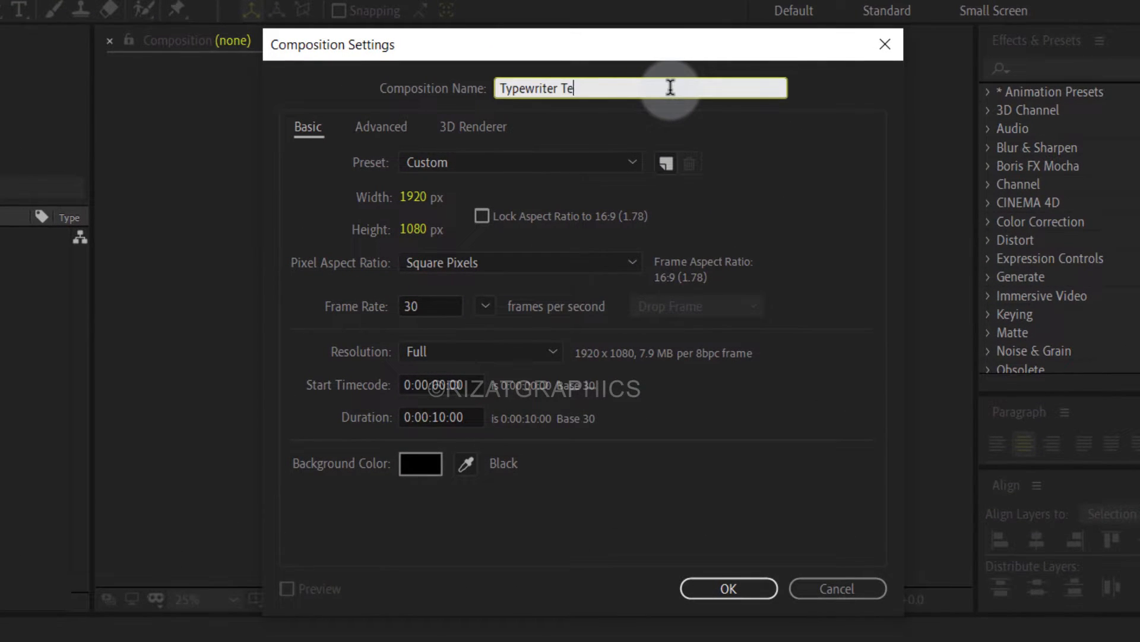
text(xt)
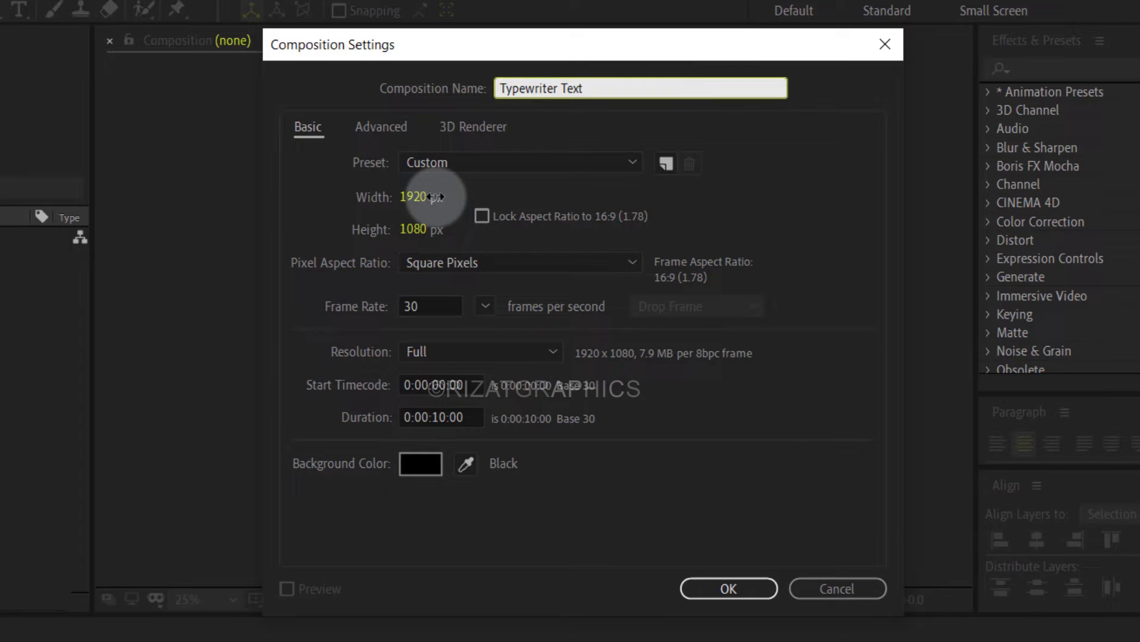
click(430, 230)
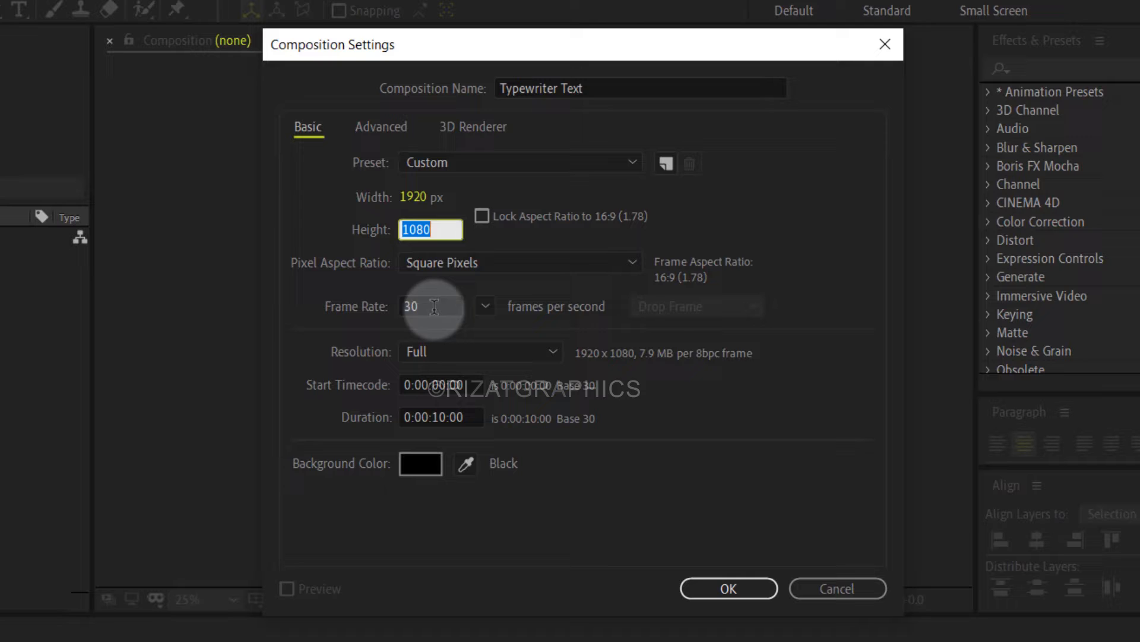
click(430, 305)
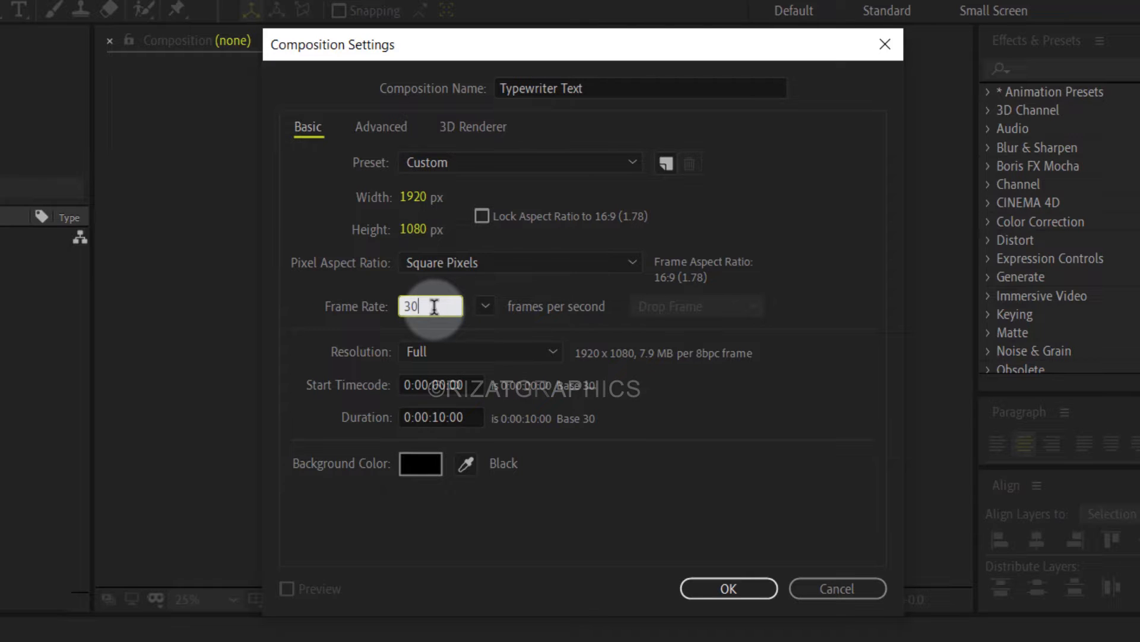
click(441, 417)
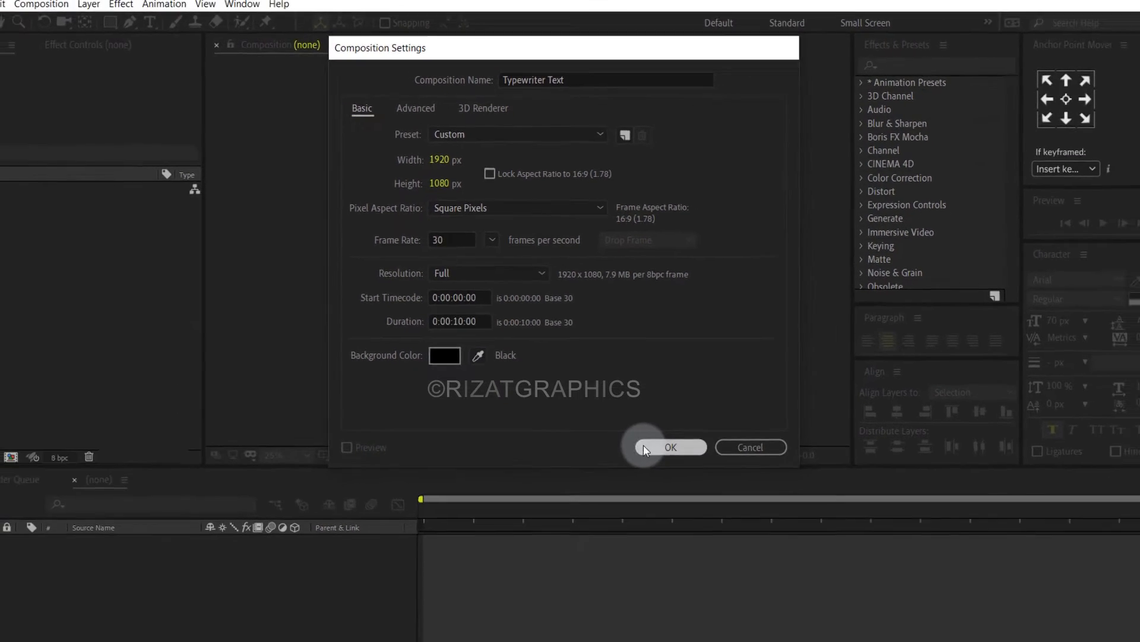
click(669, 446)
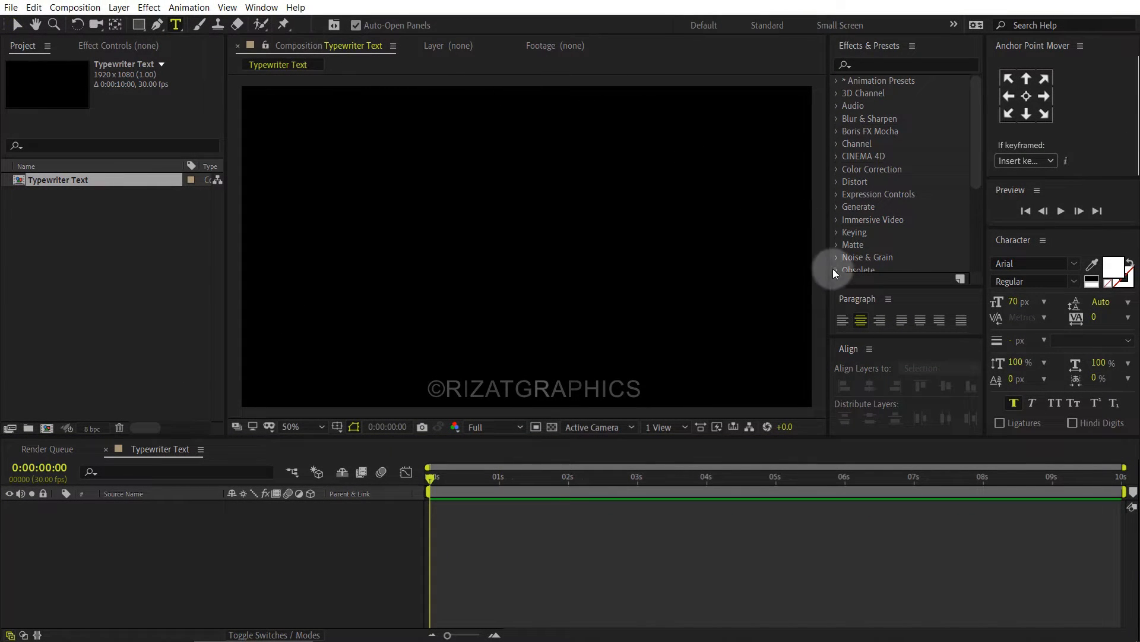
Step: Add a left-aligned text layer reading 'Practice Increases the Confidence' centered in the frame
click(842, 321)
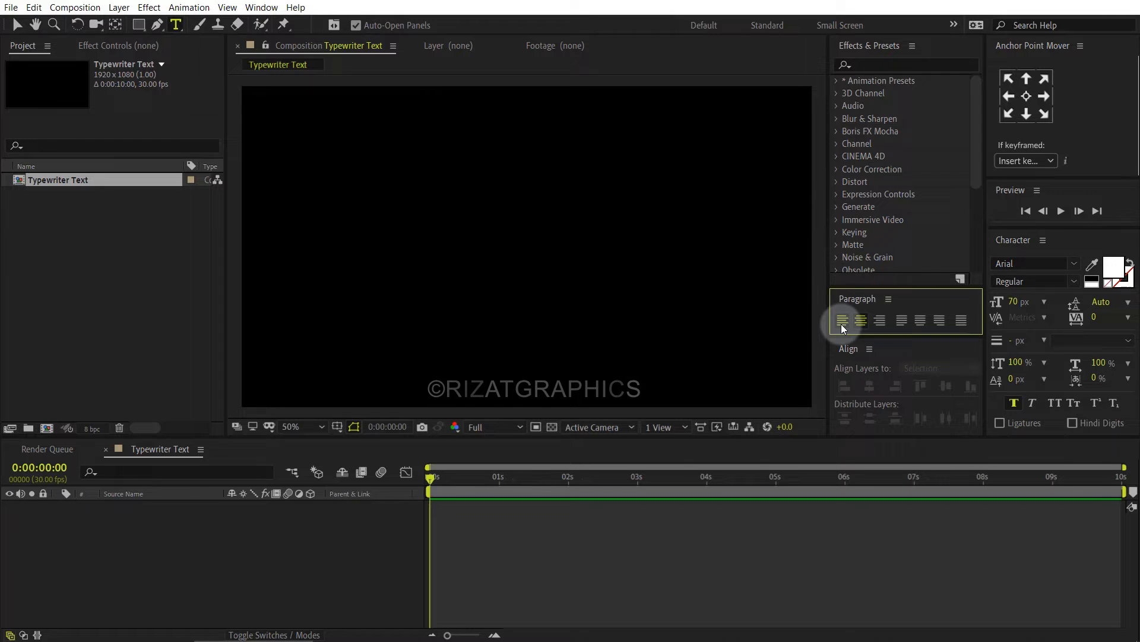
click(393, 280)
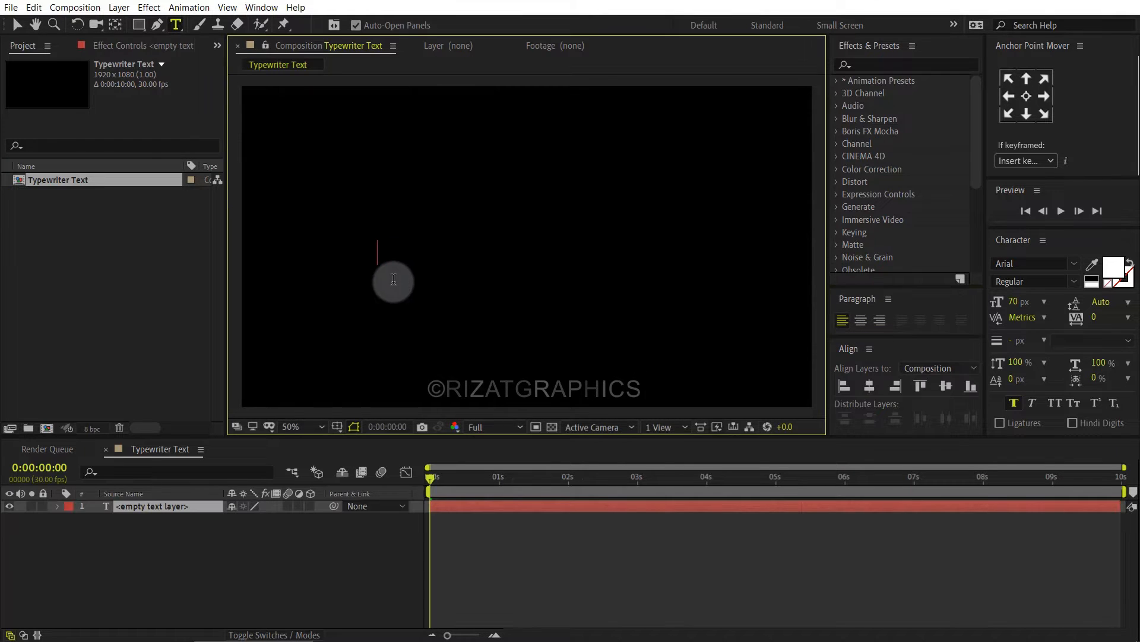
text(Practice Increases the Confidence)
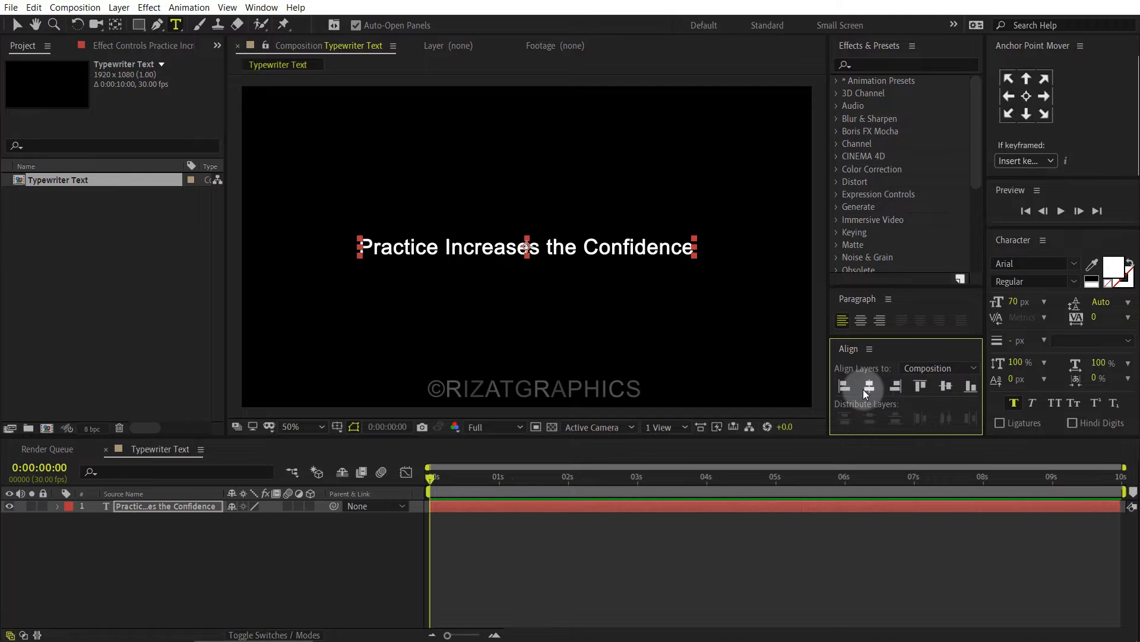
Step: Add a Slider Control expression effect to the text layer and rename it 'Text'
right_click(167, 506)
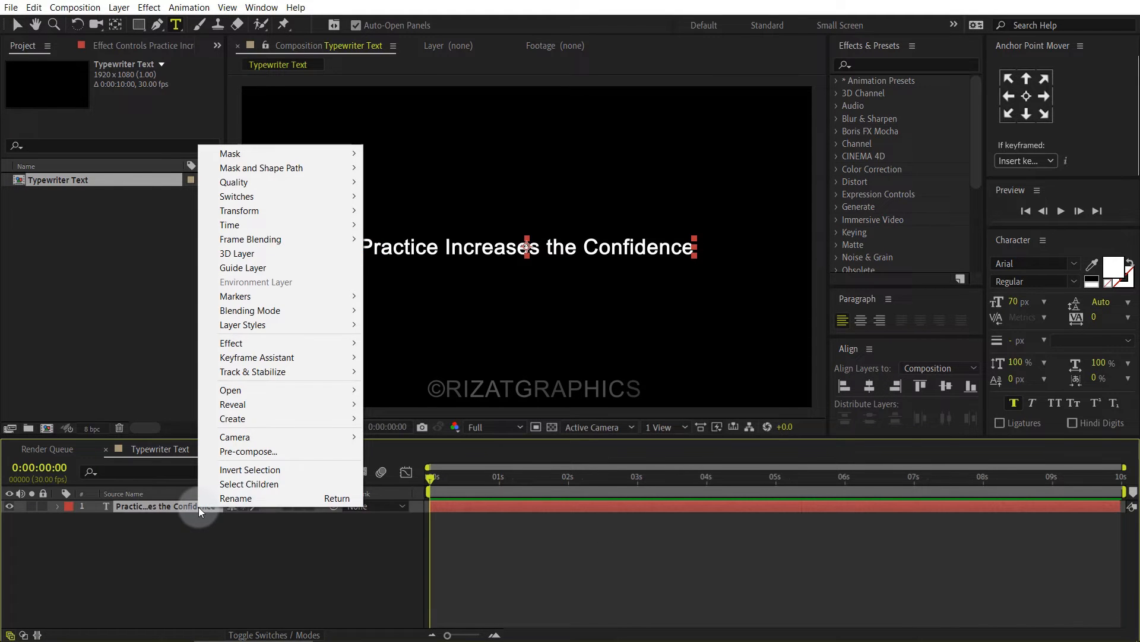
mouse_move(232, 342)
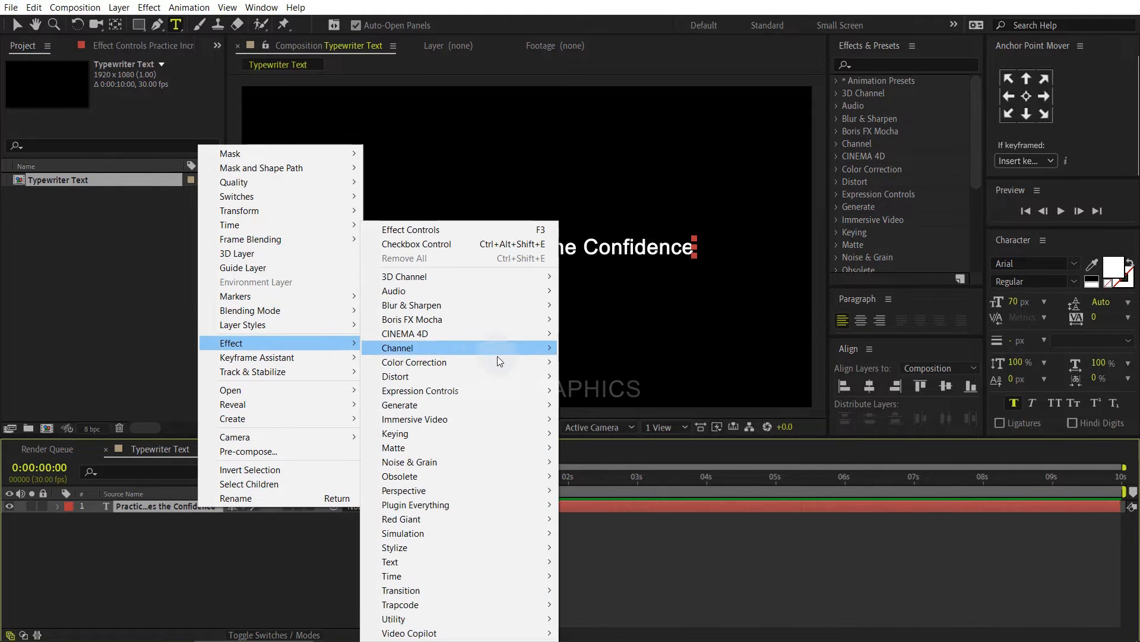
mouse_move(419, 391)
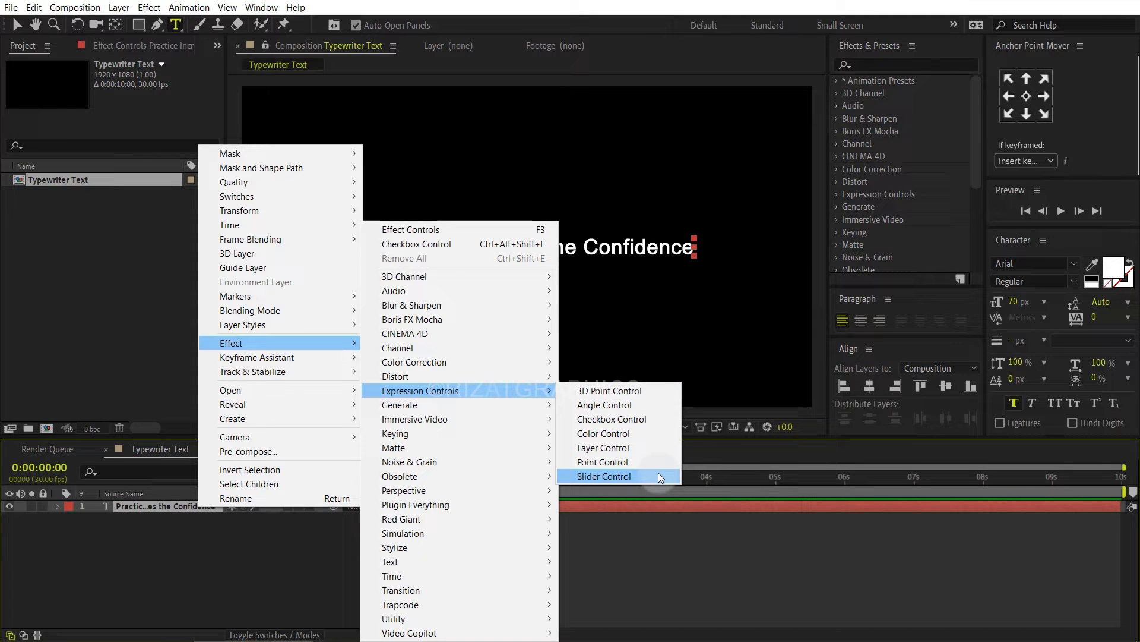
click(602, 475)
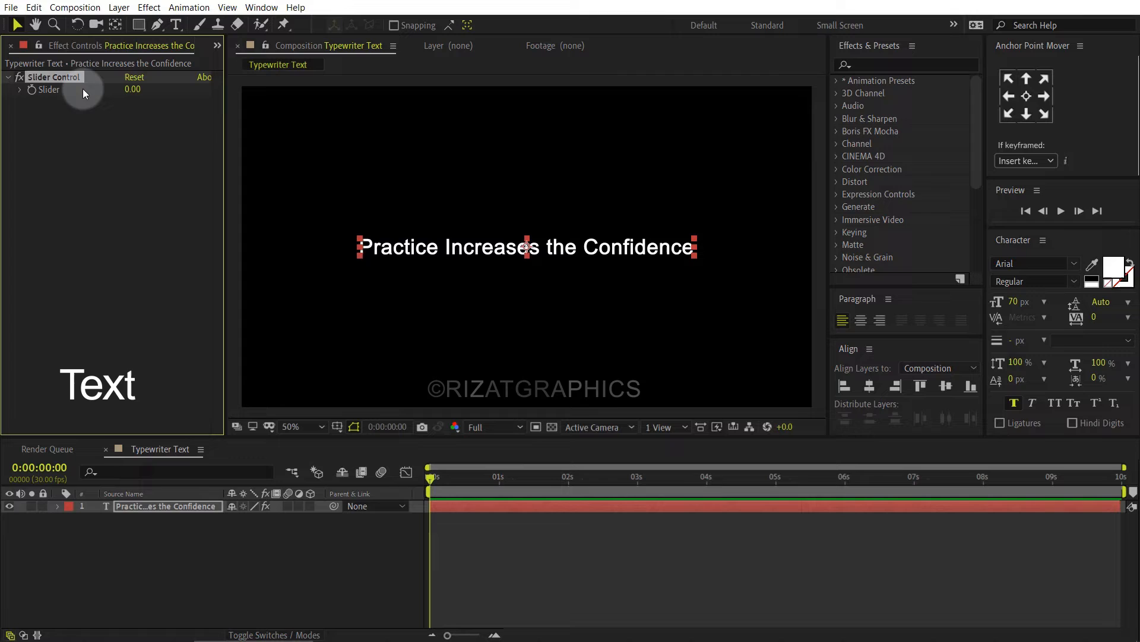
double_click(54, 76)
text(Text)
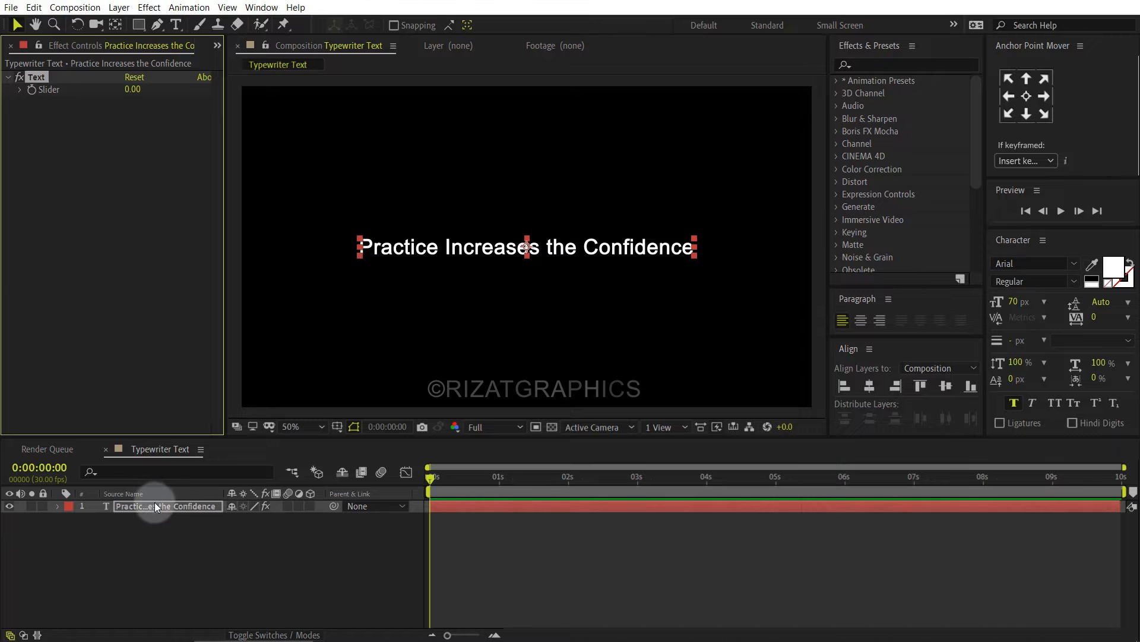
Step: Add a Checkbox Control expression effect to the text layer and rename it 'On/Off'
right_click(166, 507)
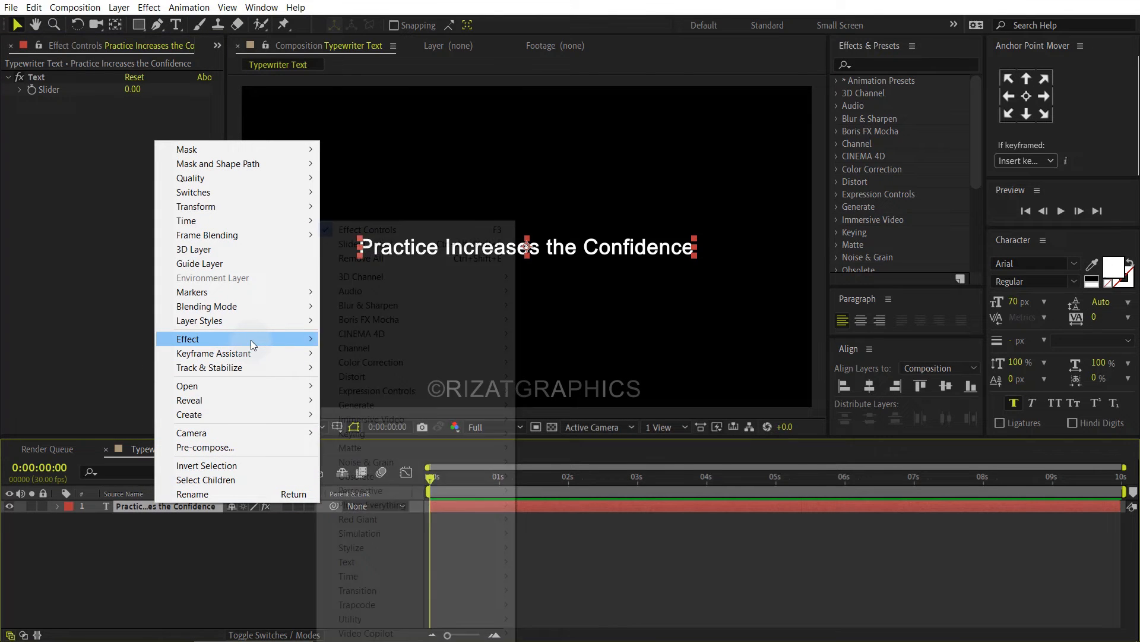
mouse_move(377, 391)
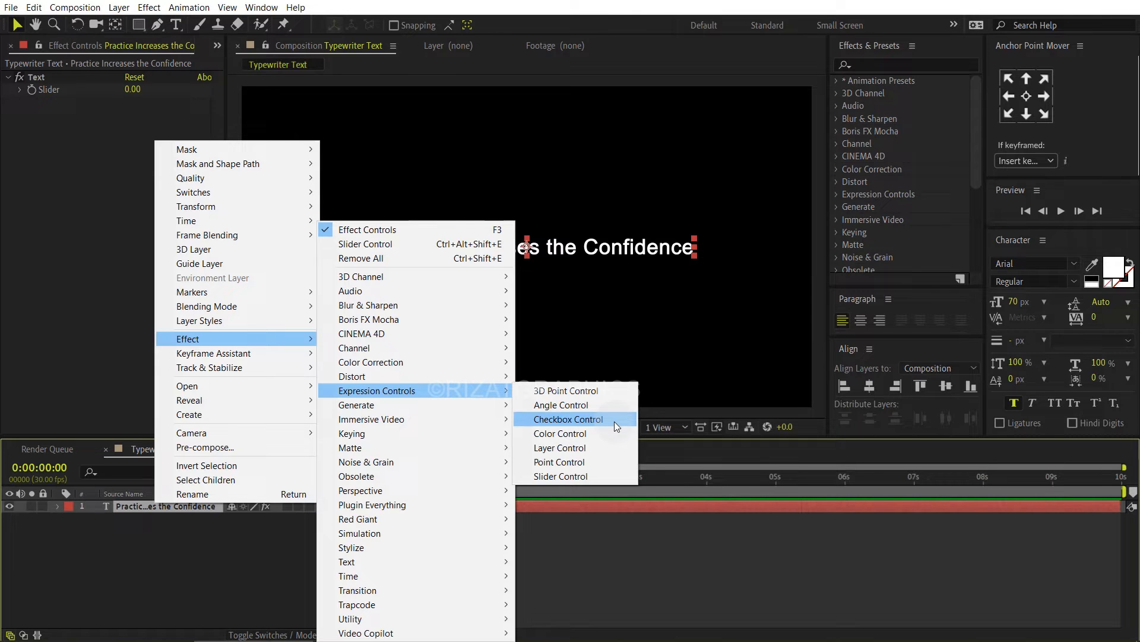
click(569, 419)
text(On/Off)
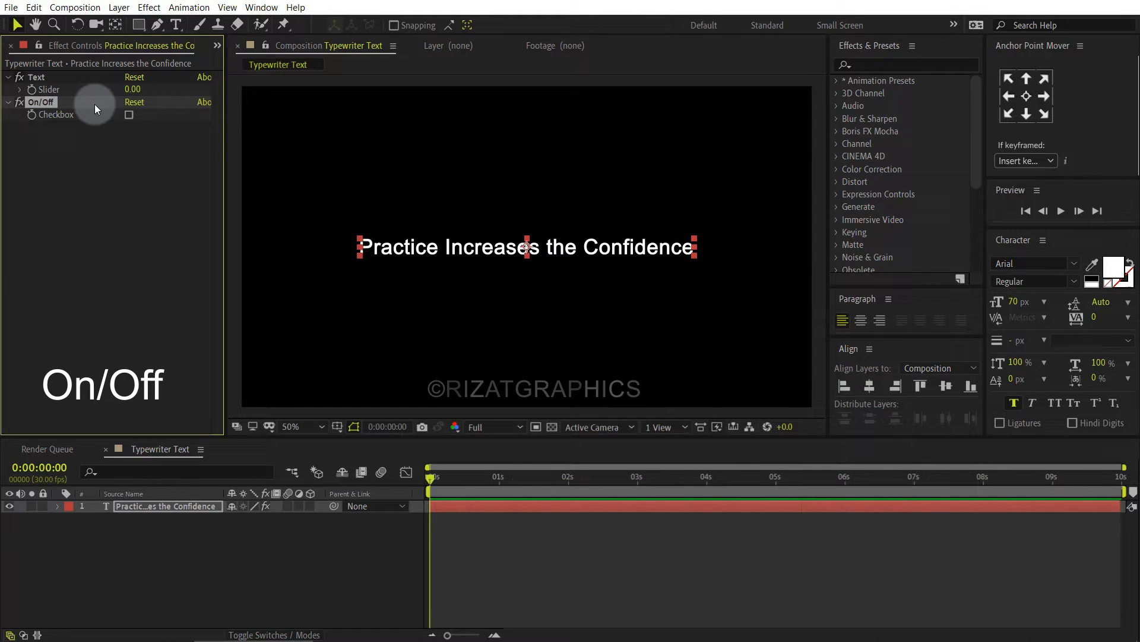
Step: Add a red Color Control expression effect to the text layer and select the layer
right_click(168, 507)
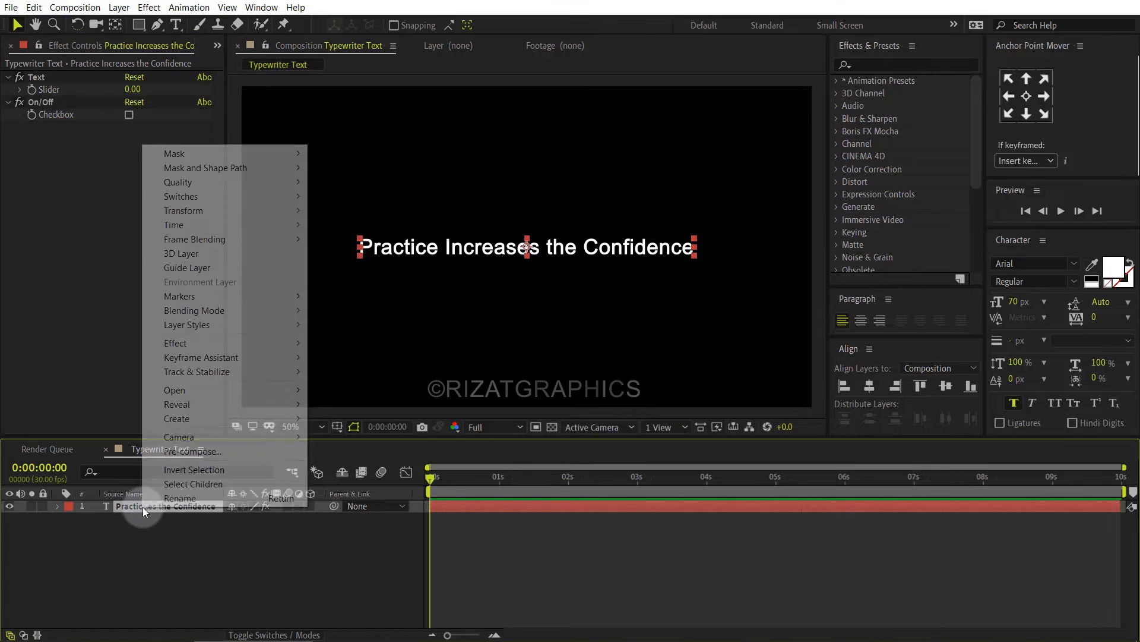
click(175, 343)
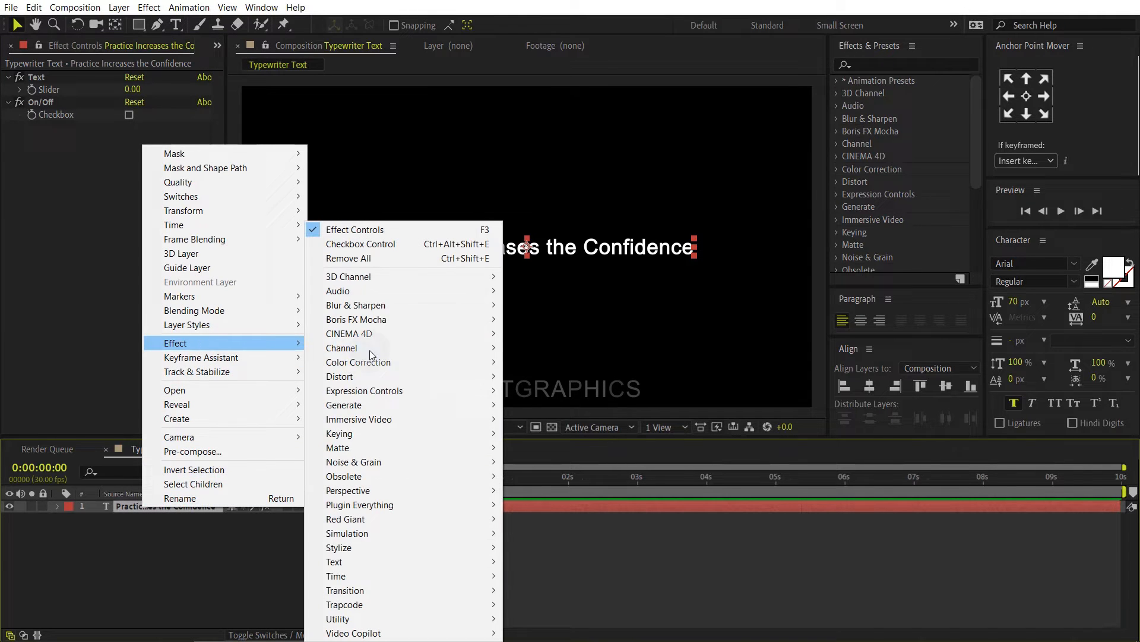
mouse_move(364, 391)
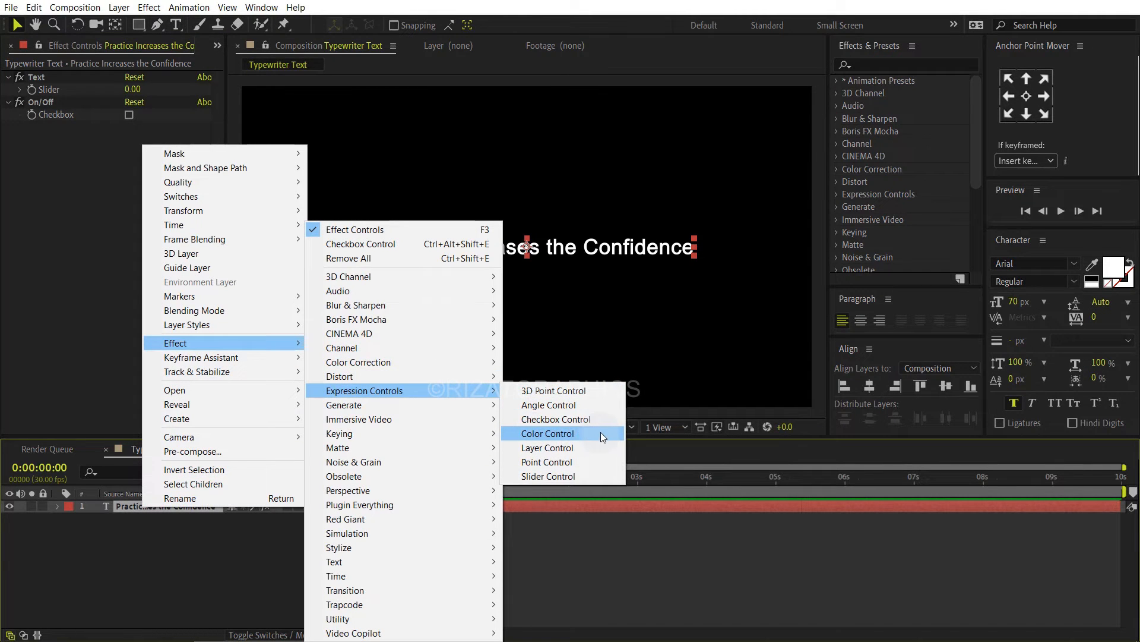
click(547, 432)
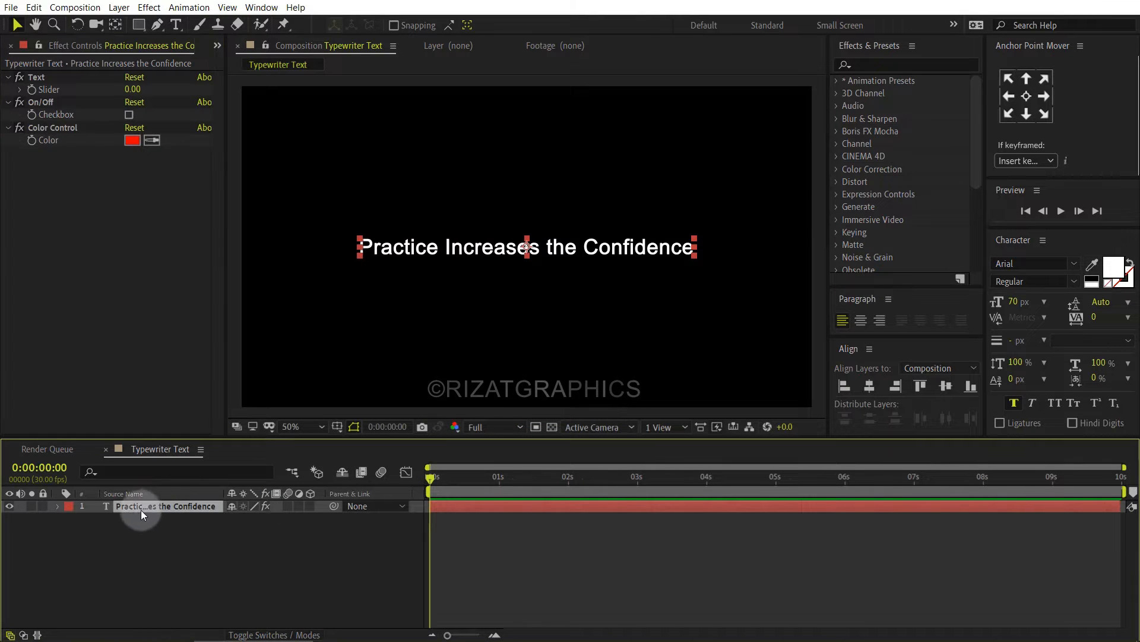
click(57, 506)
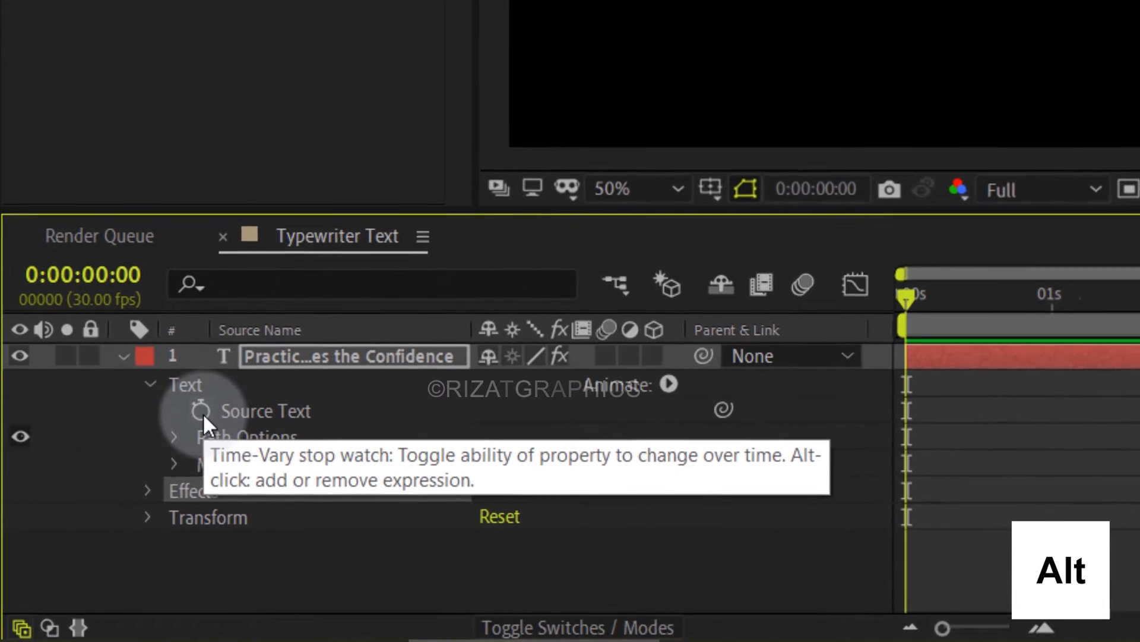
Step: Paste the prepared typewriter expression into the layer's Source Text so the sentence starts hidden
click(200, 410)
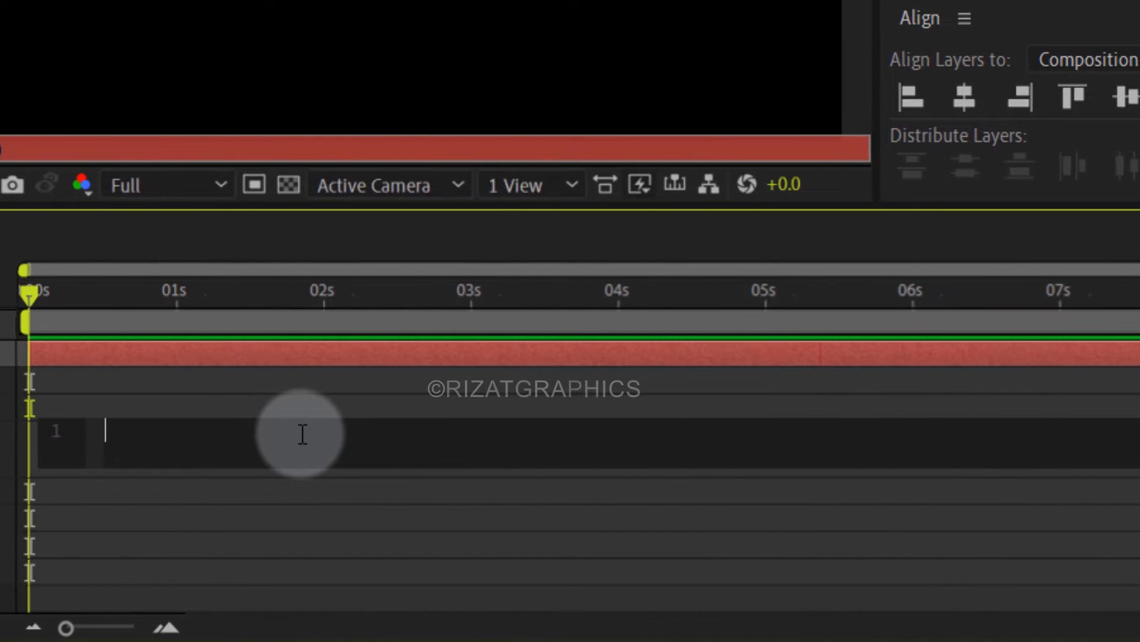
right_click(302, 432)
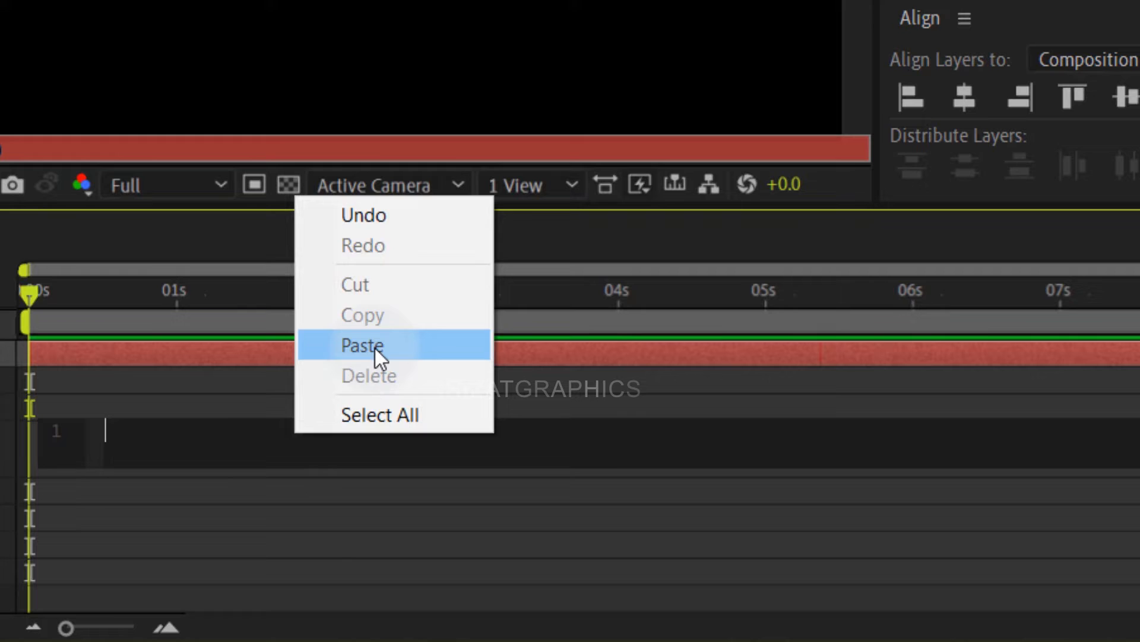
click(361, 345)
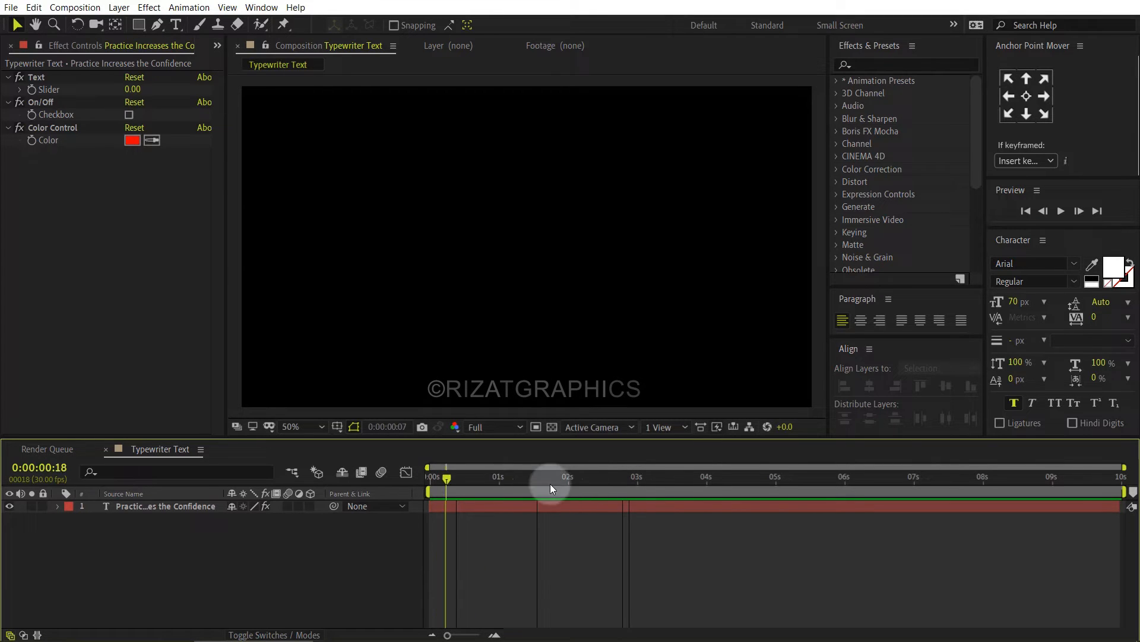
Step: At 6 seconds, scrub the Text slider up to reveal the sentence partway with a red cursor
drag(551, 487, 497, 487)
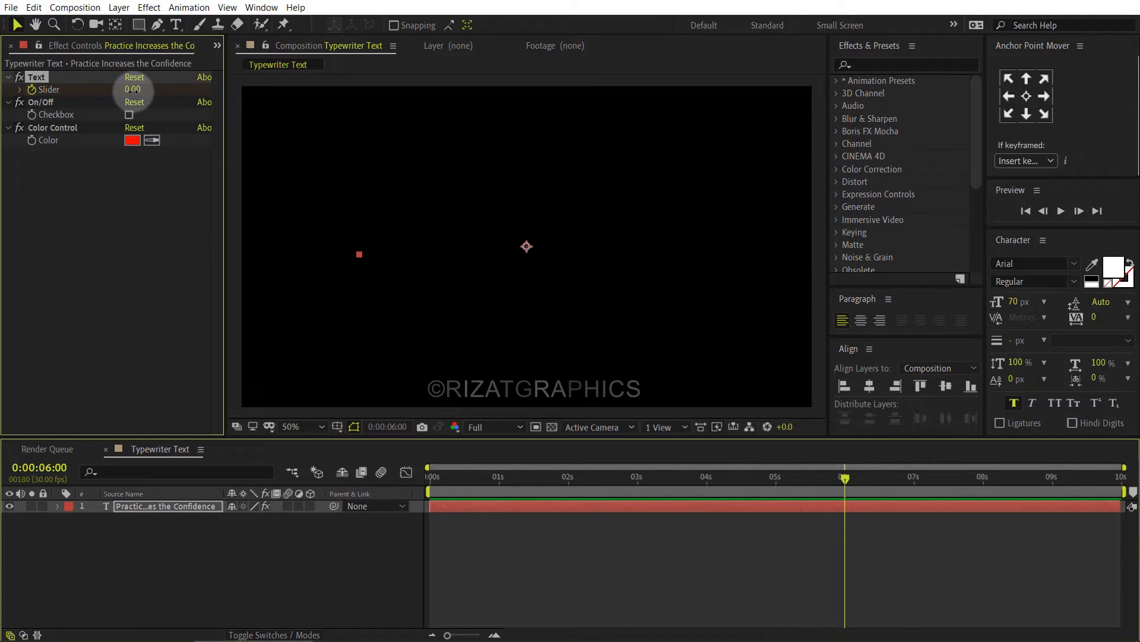
drag(133, 90, 150, 89)
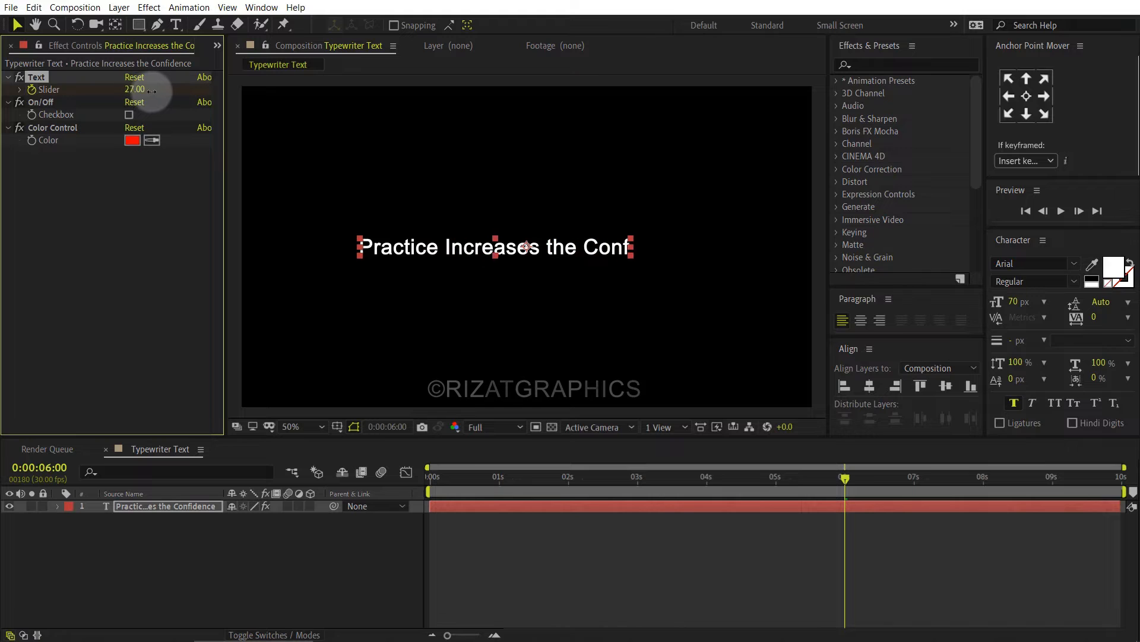
drag(138, 89, 157, 89)
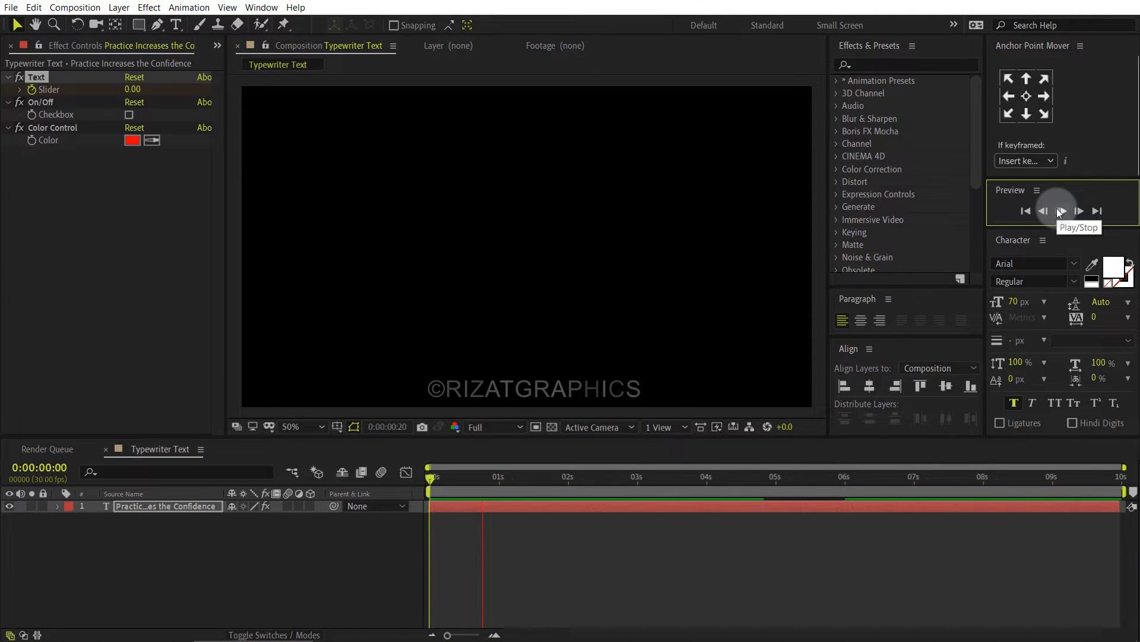
Step: Preview the animation so the sentence types on letter by letter, then stop playback
click(1080, 211)
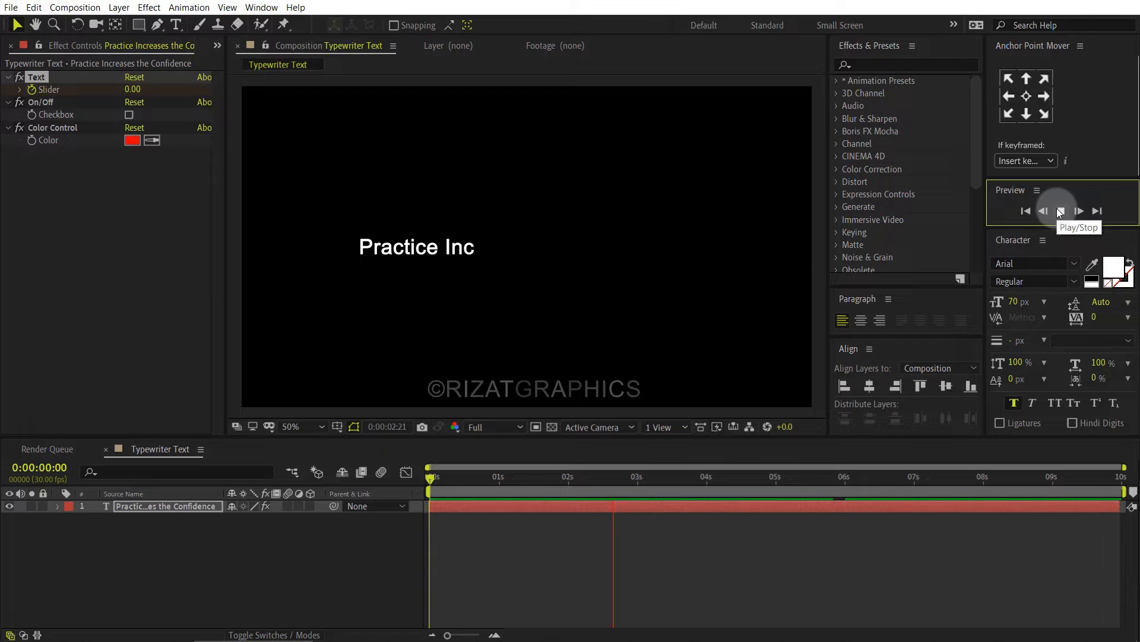
click(1061, 211)
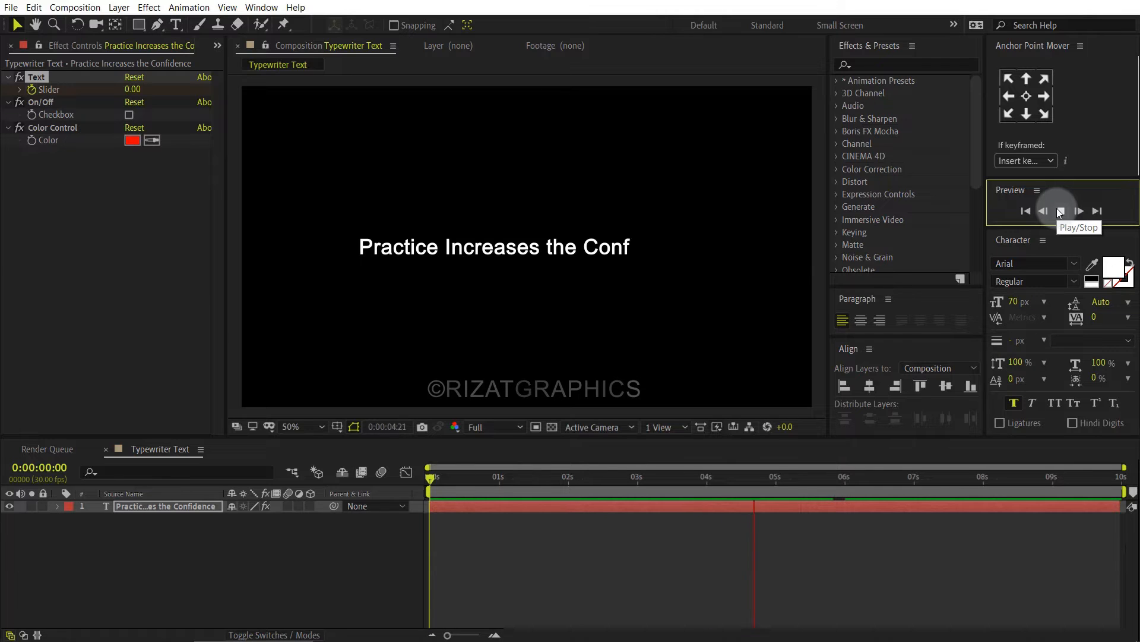
click(1077, 211)
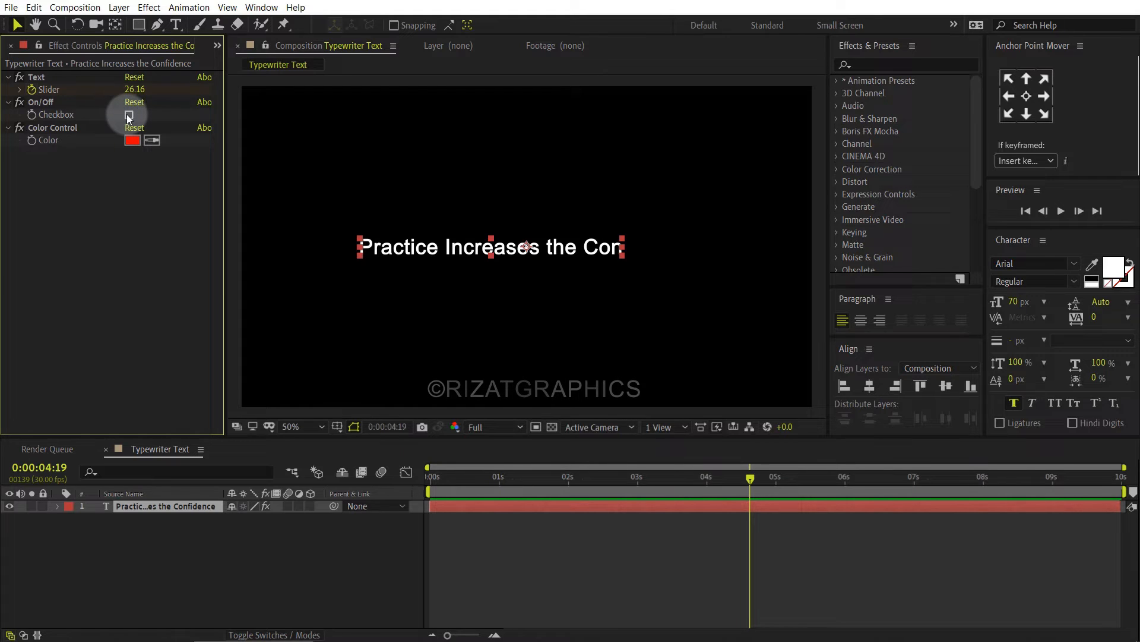
click(128, 115)
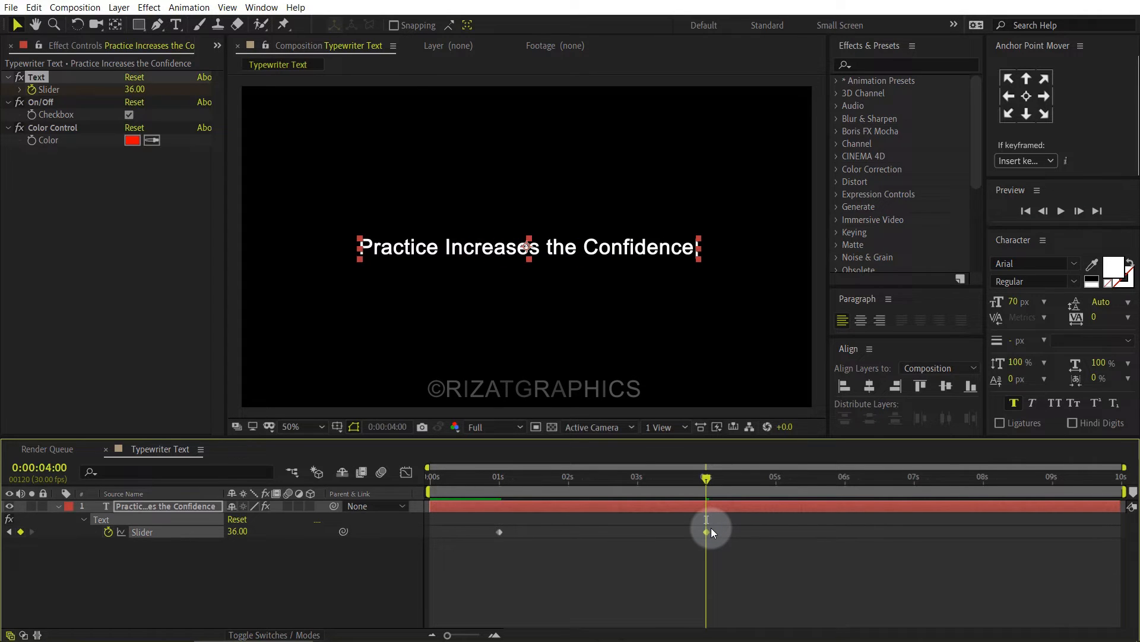
Step: Move the second Slider keyframe to 4 seconds and preview the full type-on with cursor
click(428, 476)
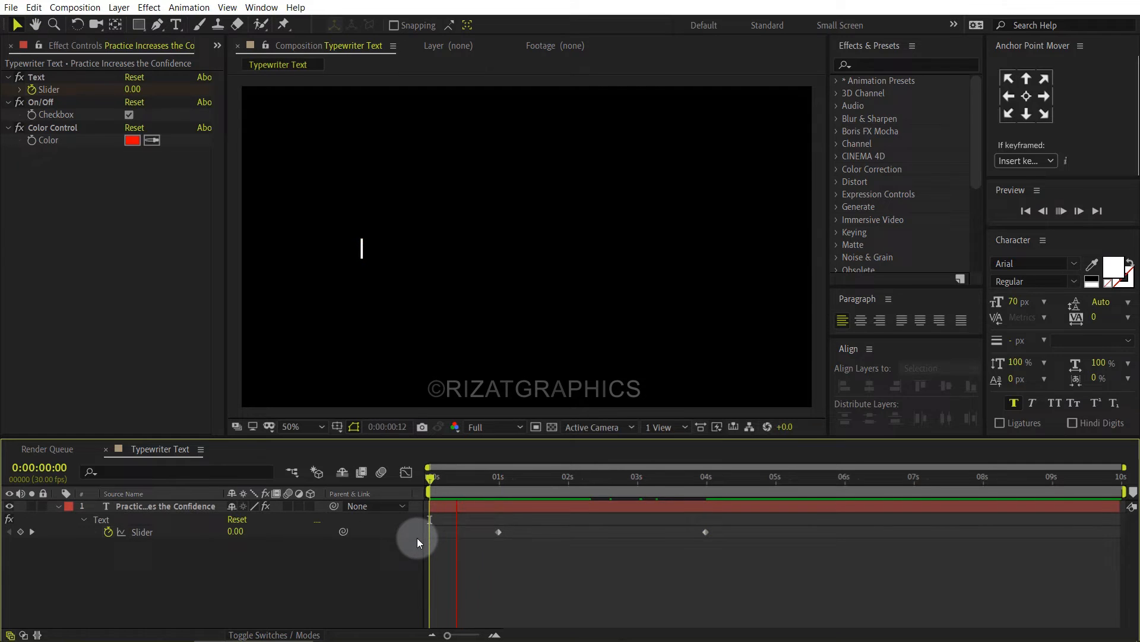
click(1061, 211)
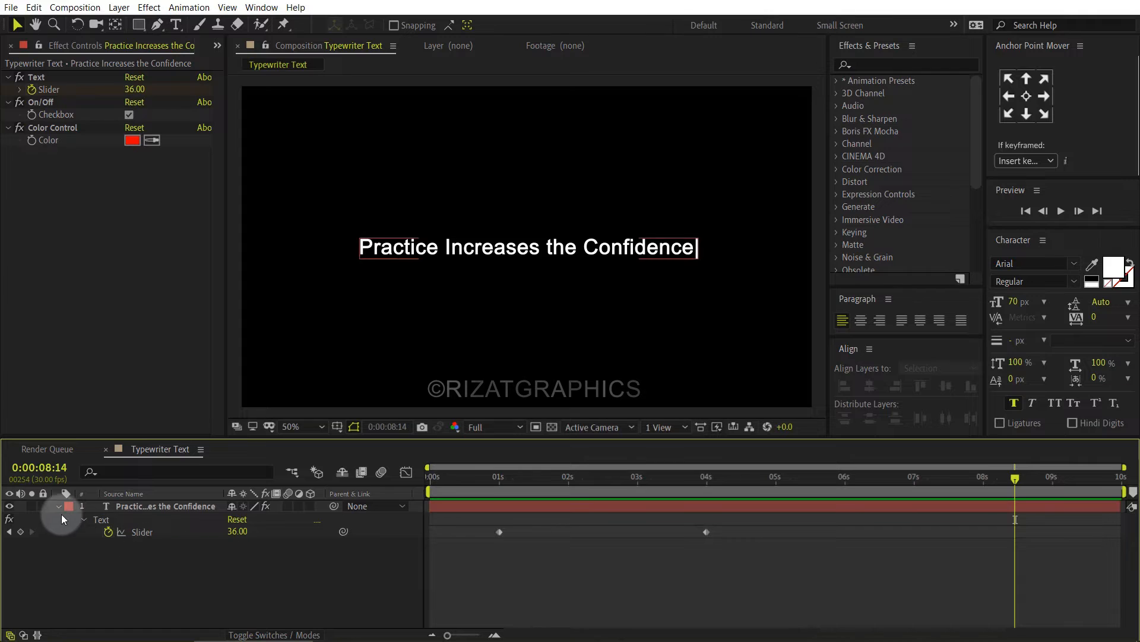
Step: Expand the text layer down to Source Text to reveal the typing expression with underscore cursor
click(69, 519)
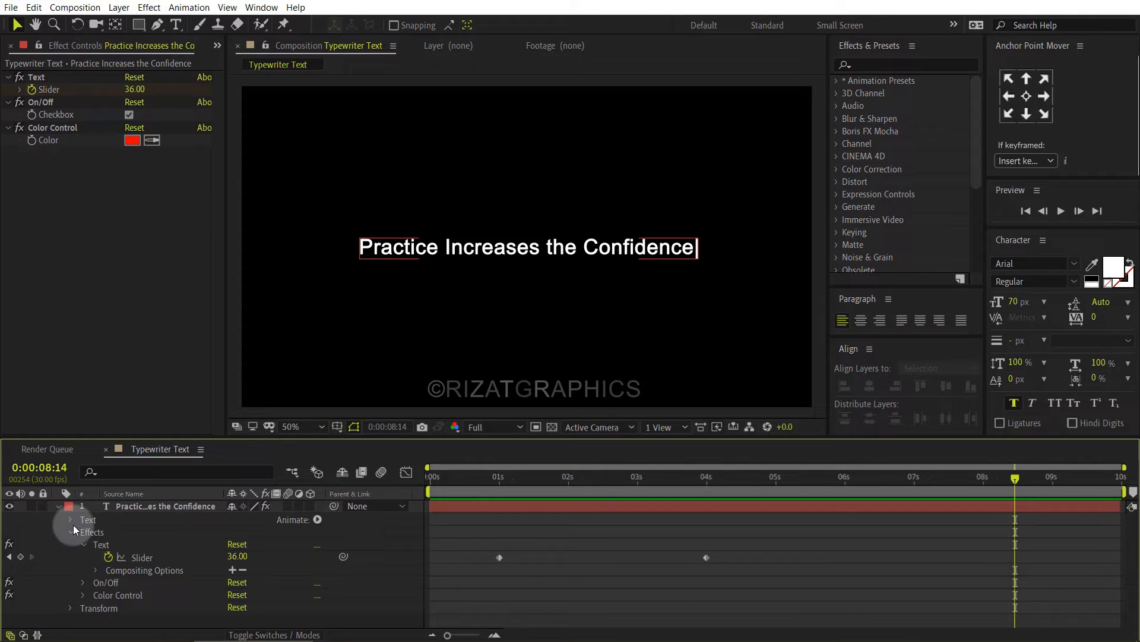
click(70, 519)
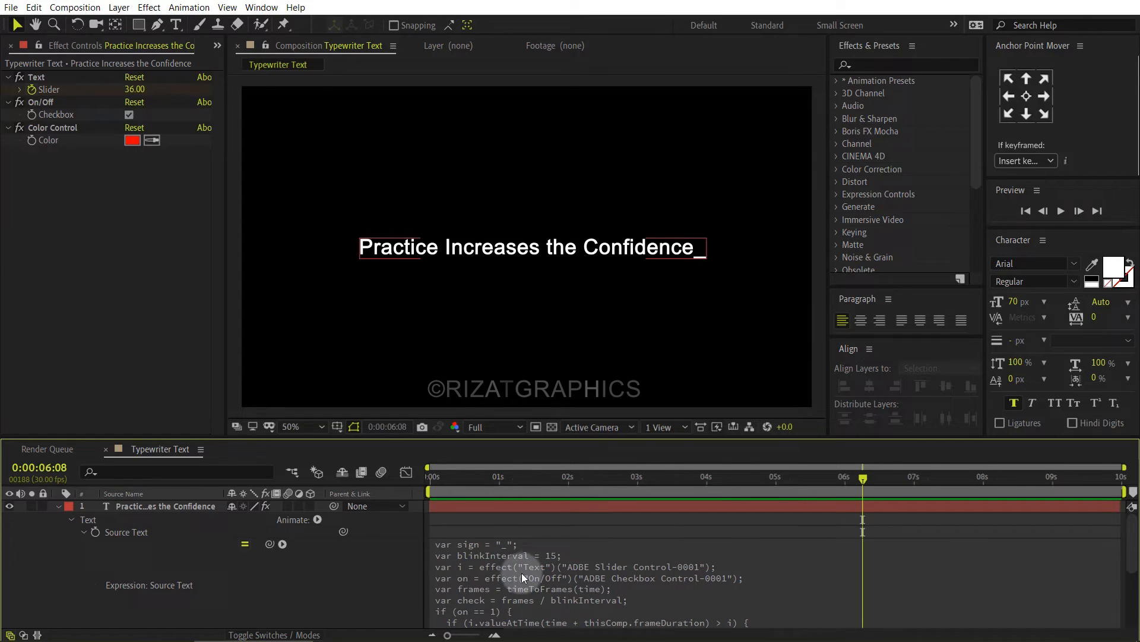
Step: Edit the Source Text expression so the cursor is '|' and blinkInterval becomes 5 instead of 15
click(589, 505)
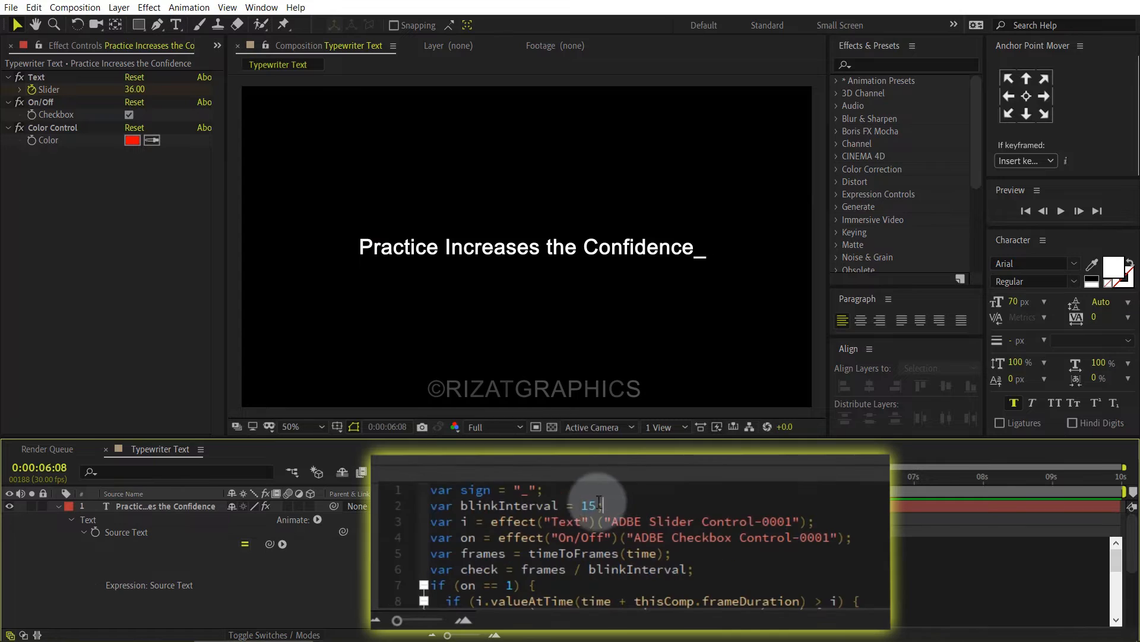
triple_click(509, 506)
text(|)
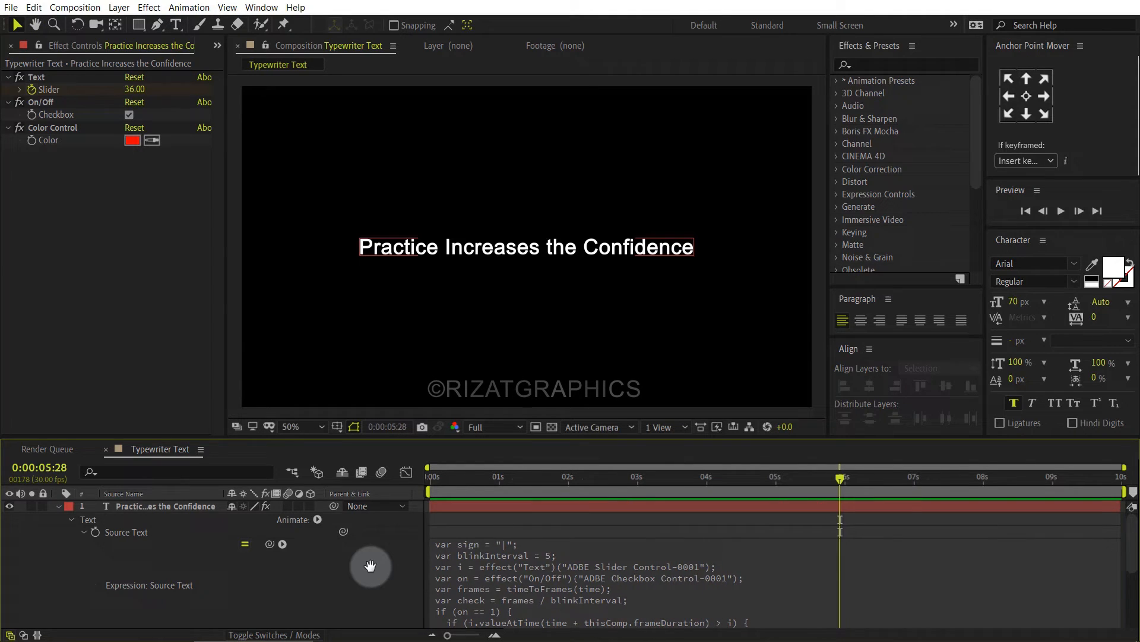
Step: Add a red Fill Color animator and copy the second expression line from the Notepad notes
click(318, 519)
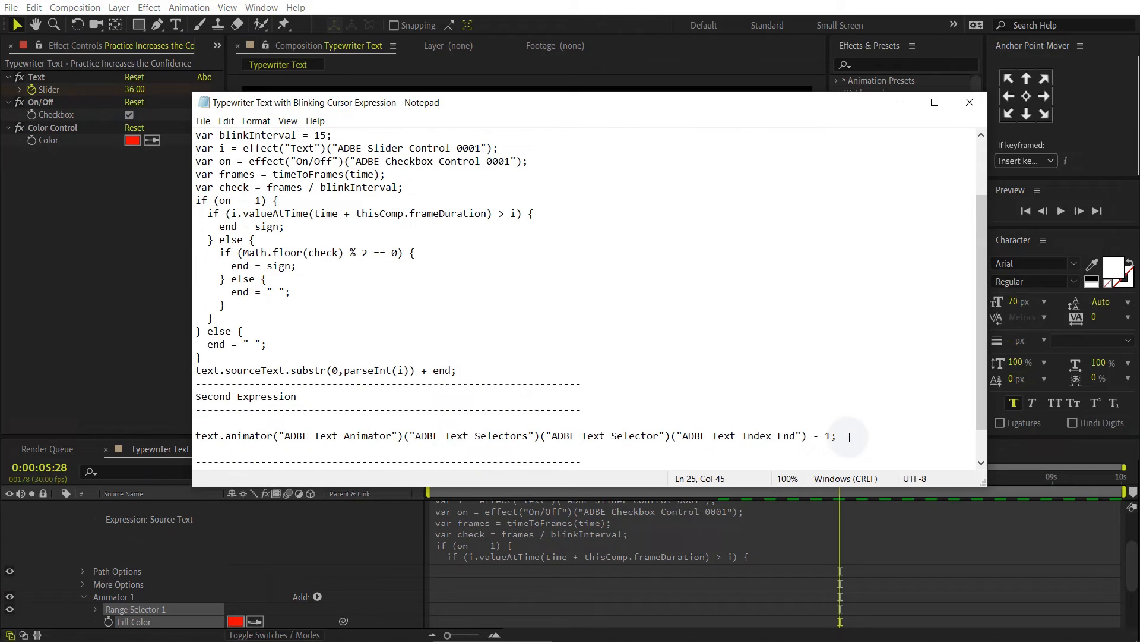
triple_click(509, 436)
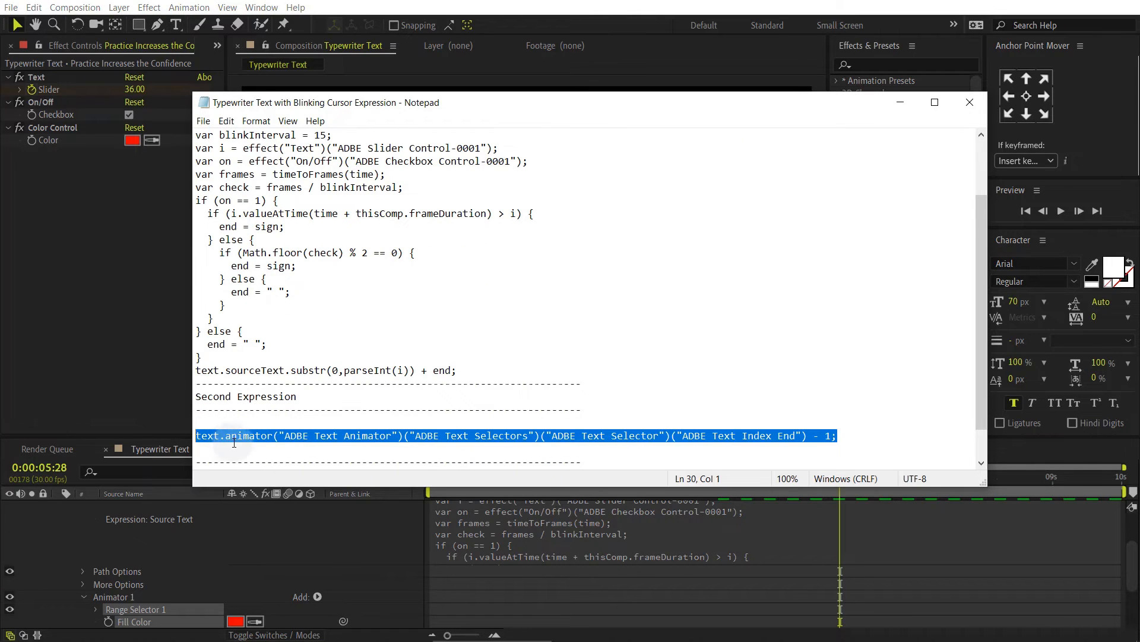
right_click(234, 436)
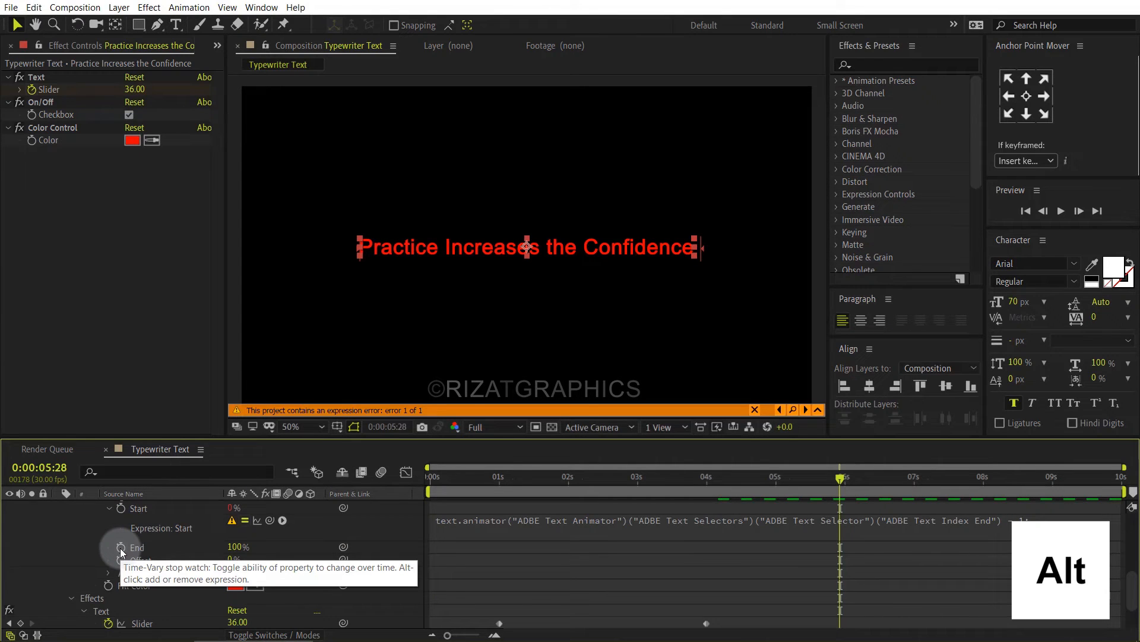
Step: Move the expression to Range Selector End, adjust its units, and link Fill Color to the Color Control
click(121, 547)
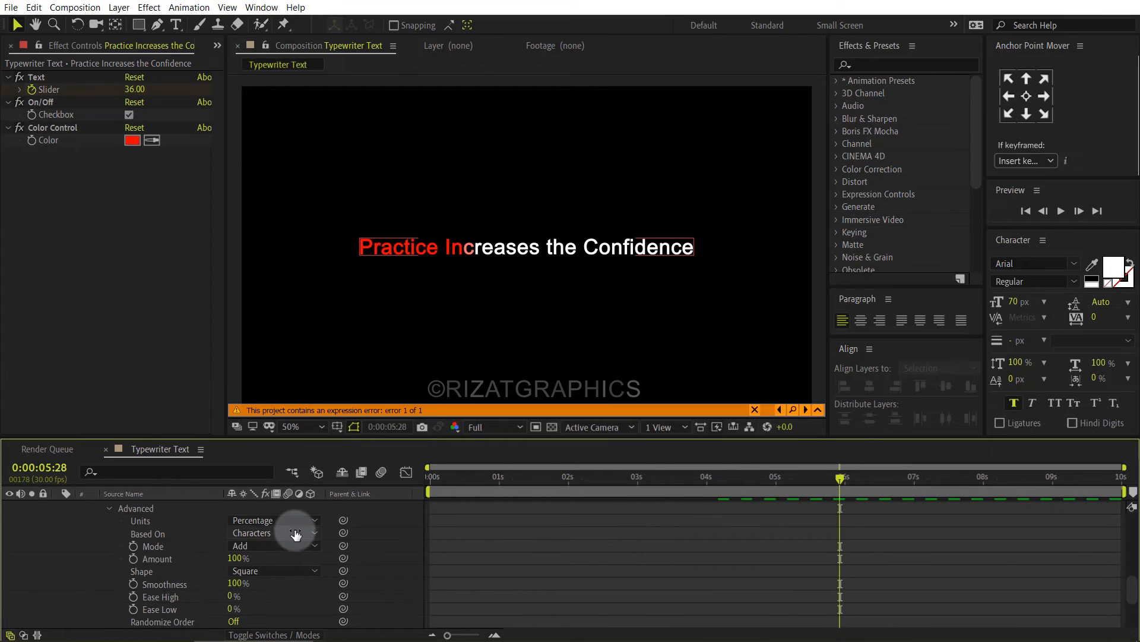
click(277, 519)
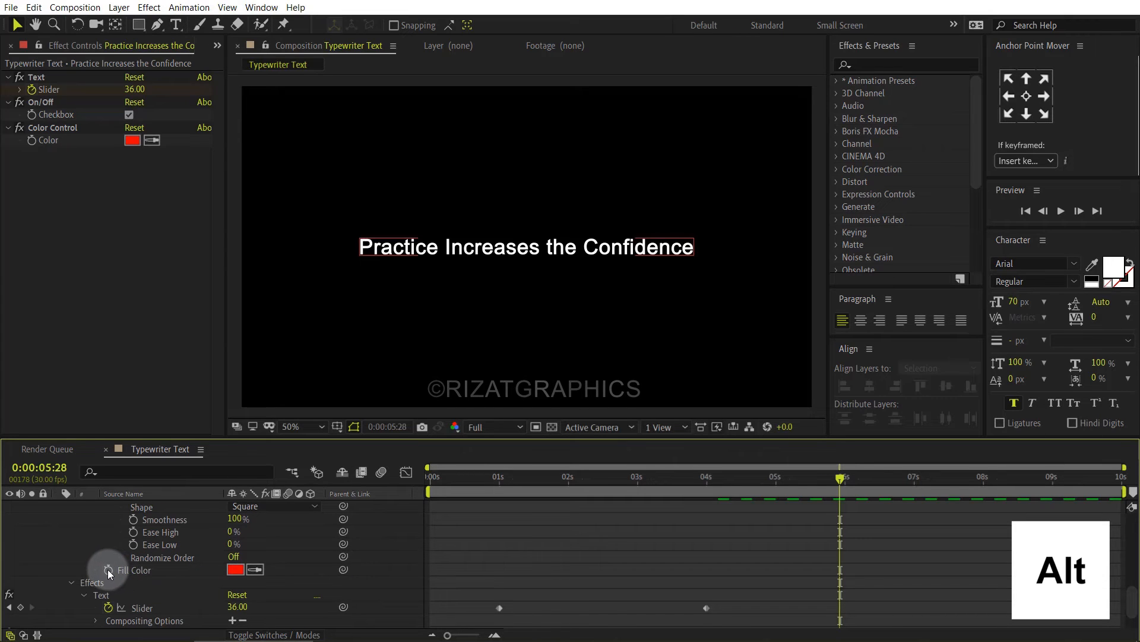
mouse_move(108, 573)
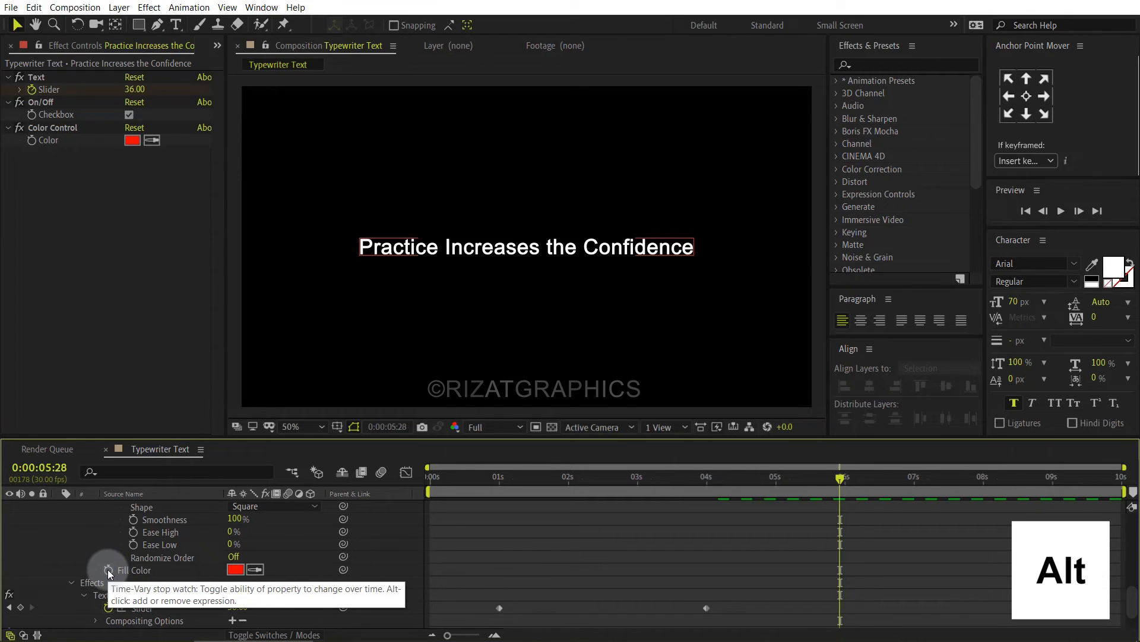
click(108, 569)
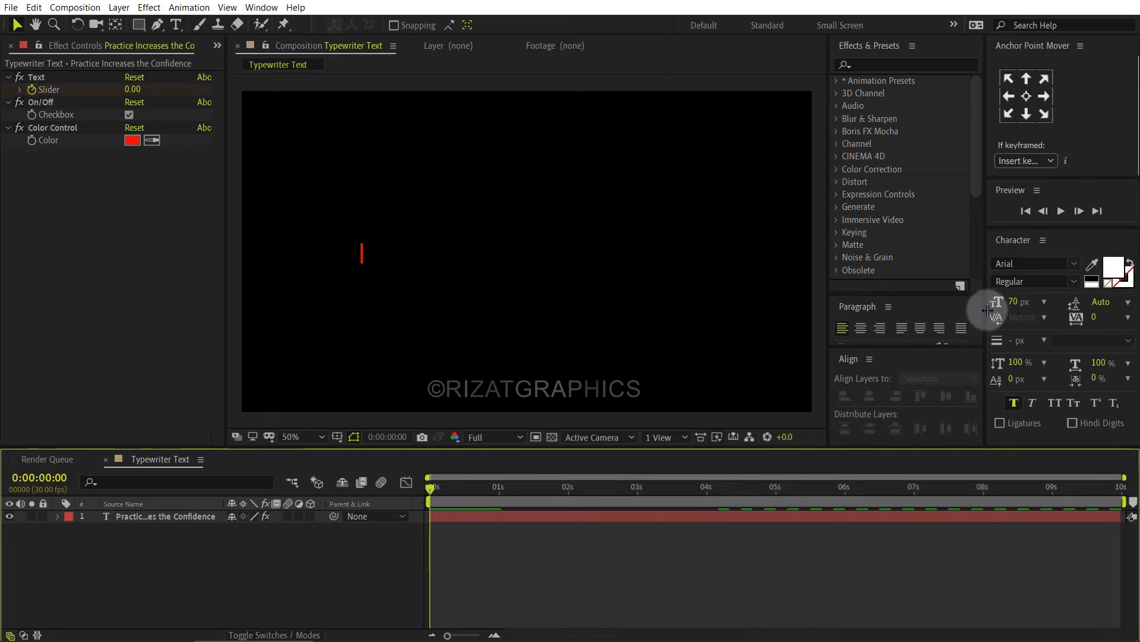
Step: Play back the typing animation with the red cursor following, then stop the preview
click(1061, 211)
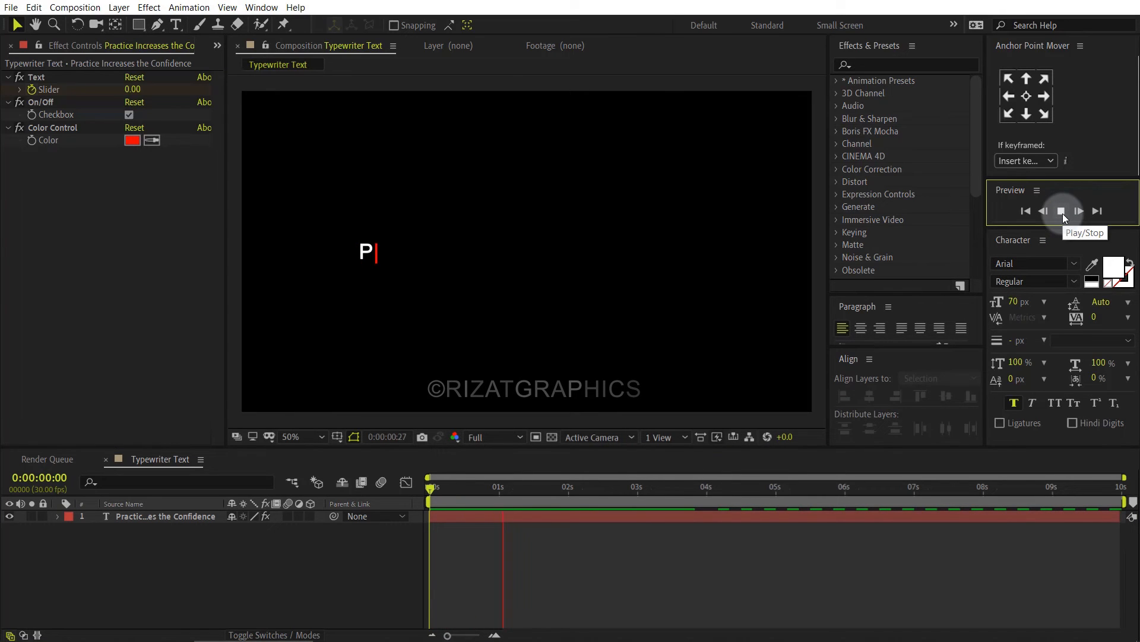
click(1061, 212)
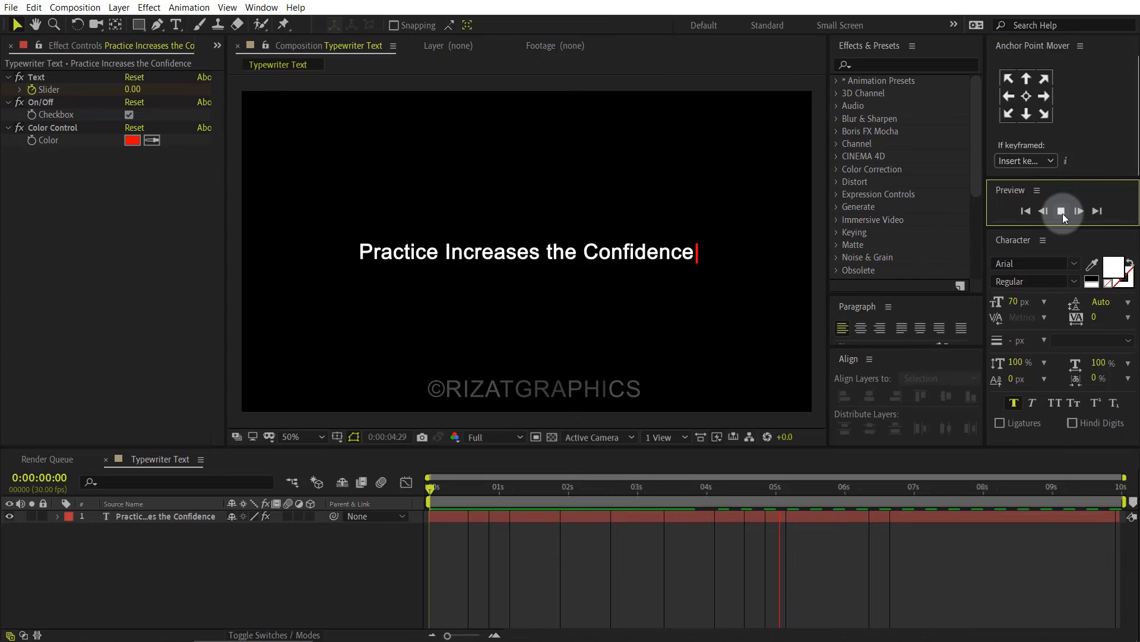
click(132, 140)
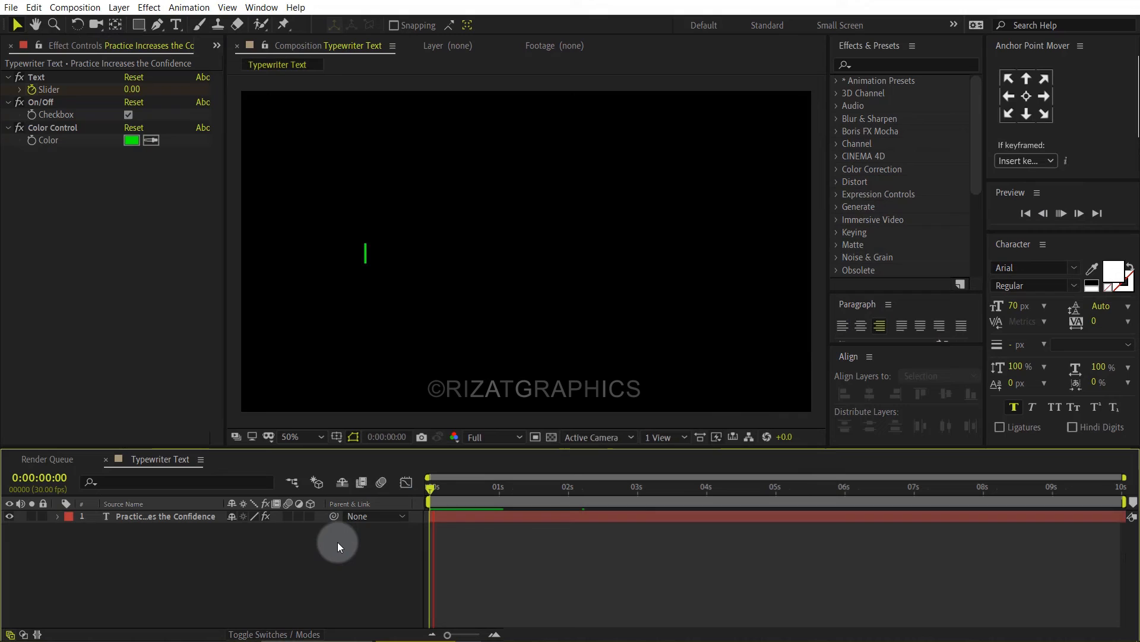
Step: Set the Color Control swatch in Effect Controls from red to green
click(1079, 213)
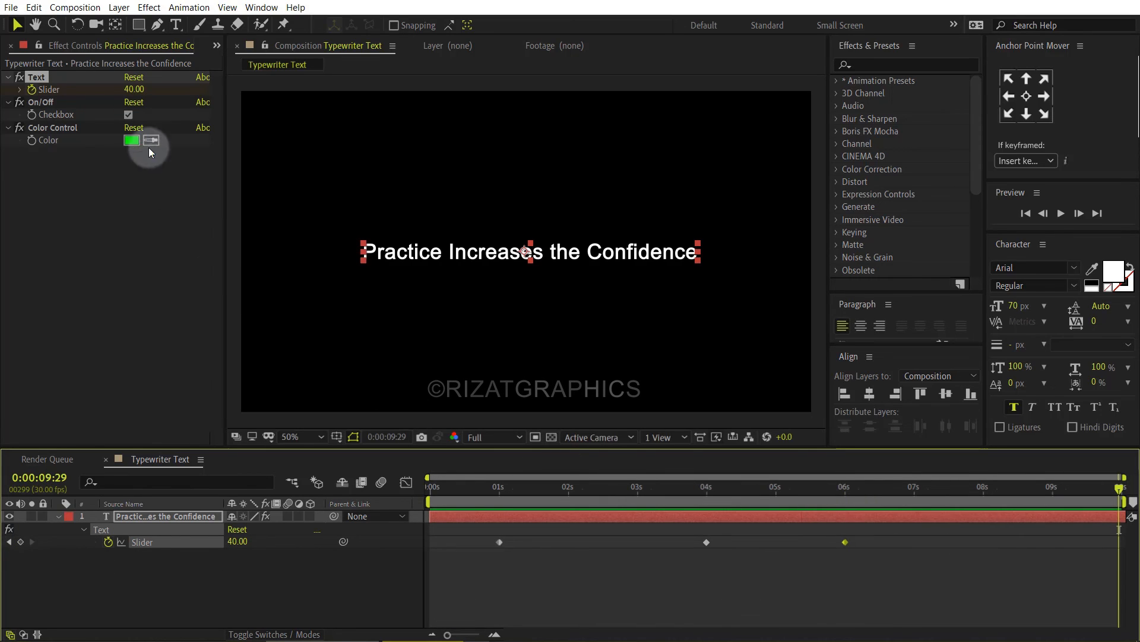
Step: Set the final Slider keyframe to 0.00 so the sentence erases, then play the result
double_click(134, 89)
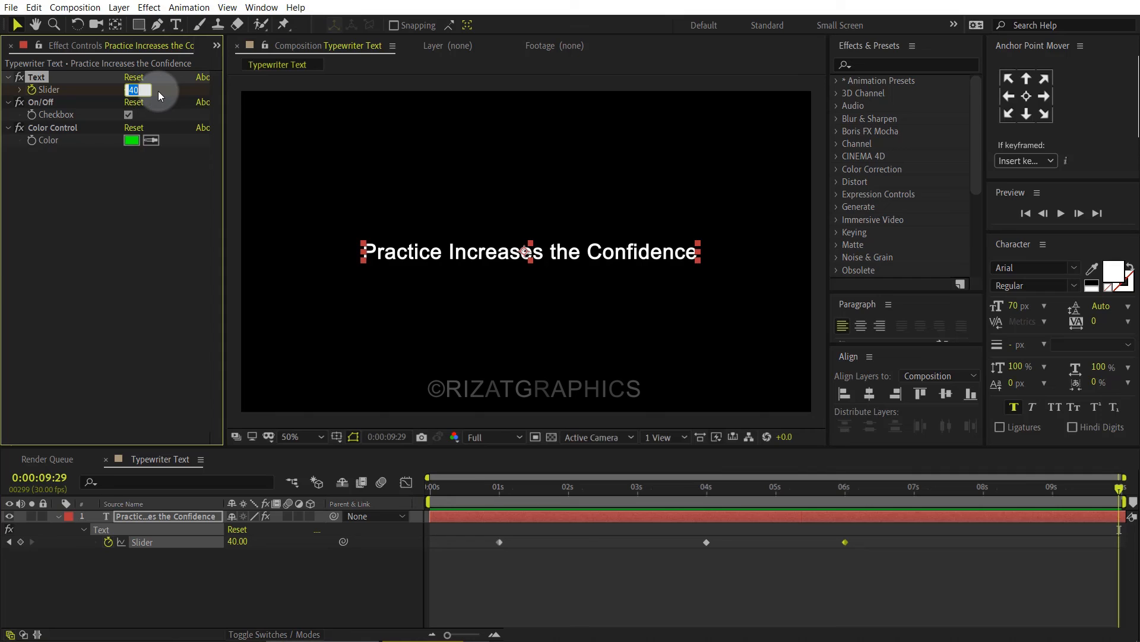
text(0.00)
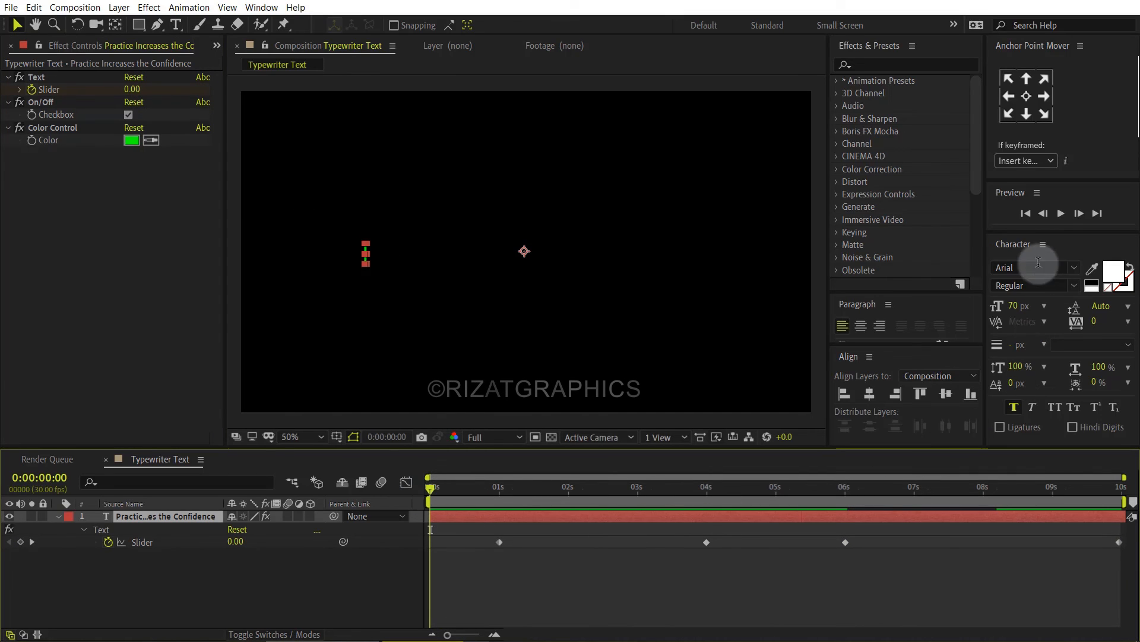
click(1061, 213)
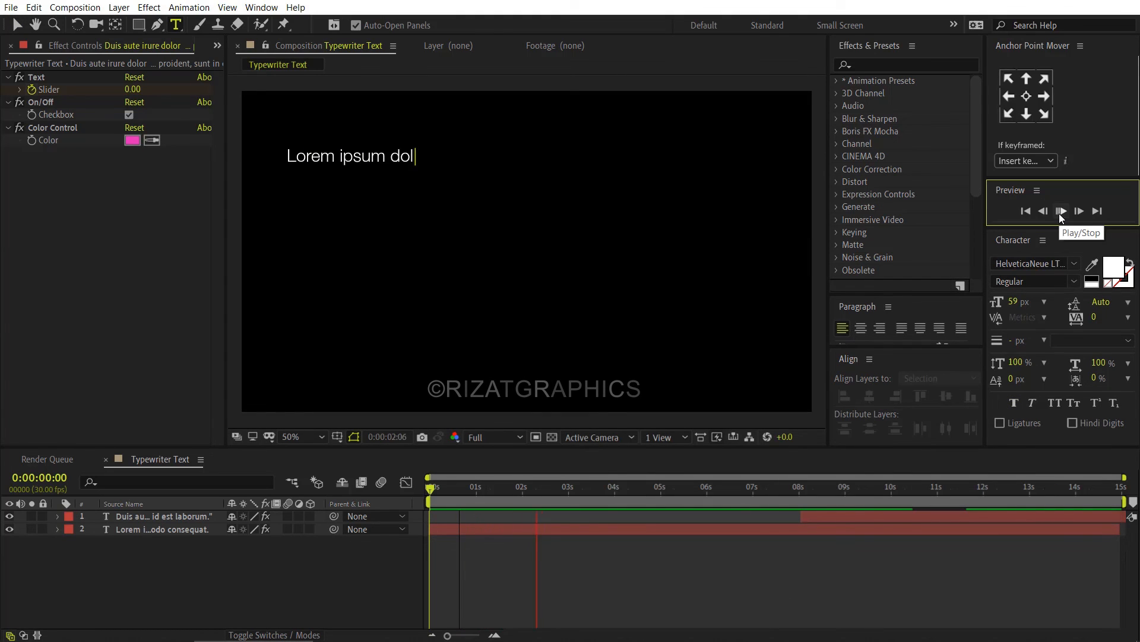
Step: Preview the two Lorem ipsum paragraphs typing on and erasing, then stop playback
click(1061, 211)
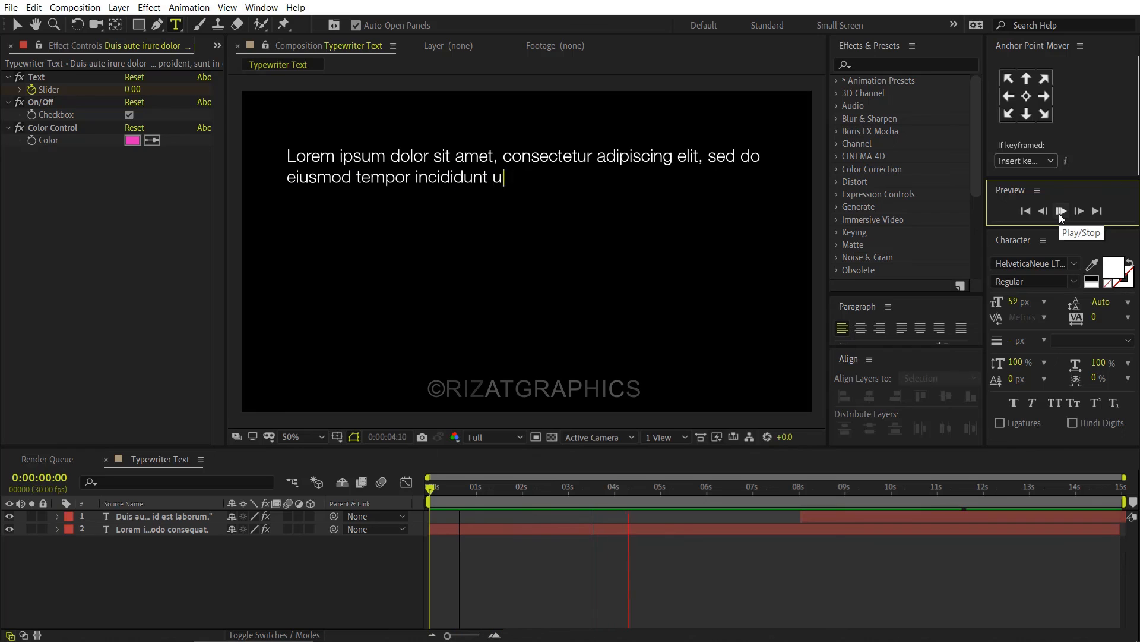
click(1060, 212)
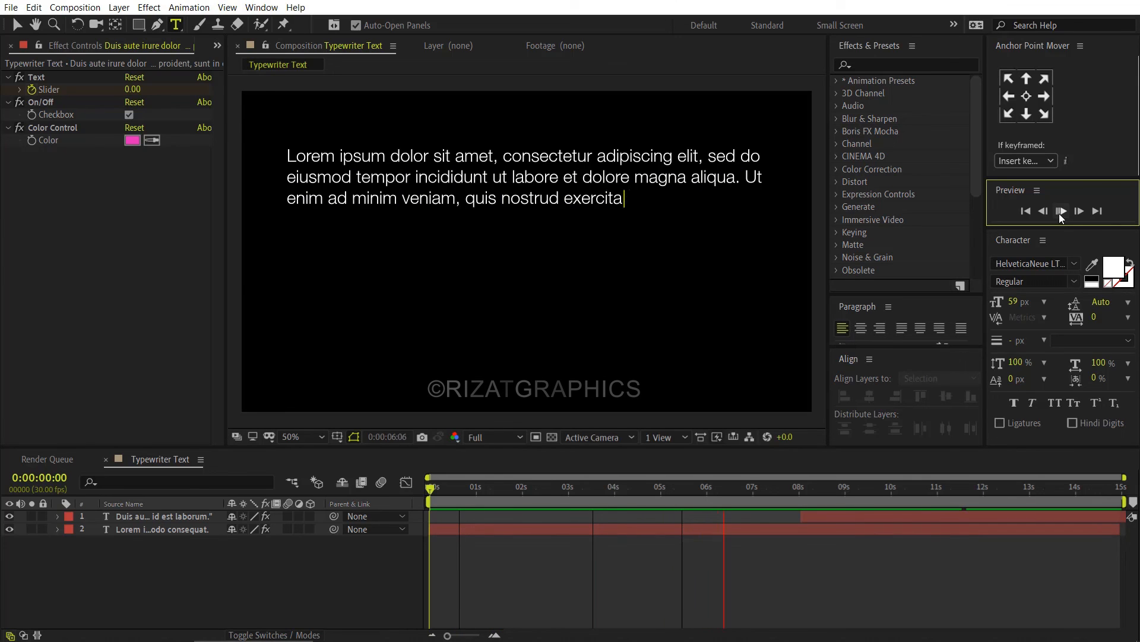
click(1061, 212)
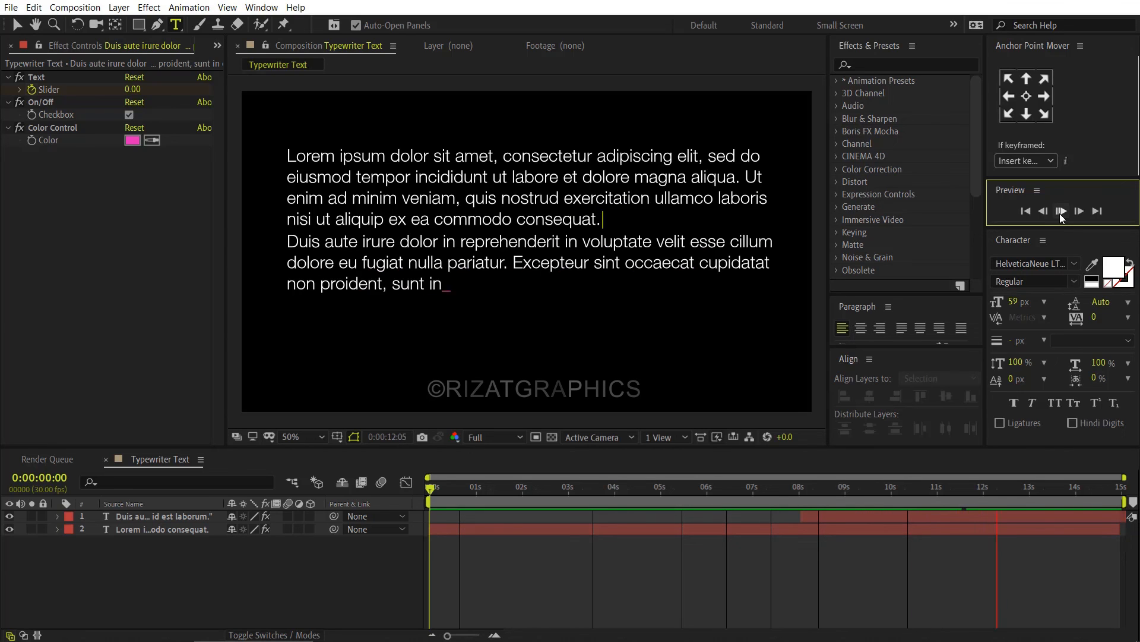
click(1061, 212)
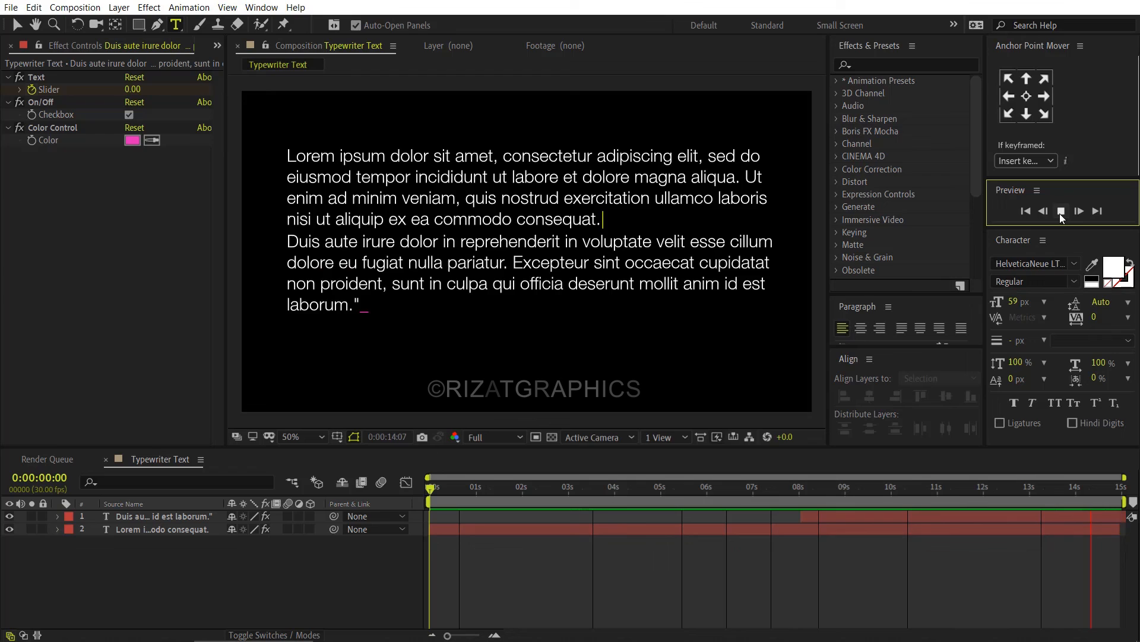
click(491, 486)
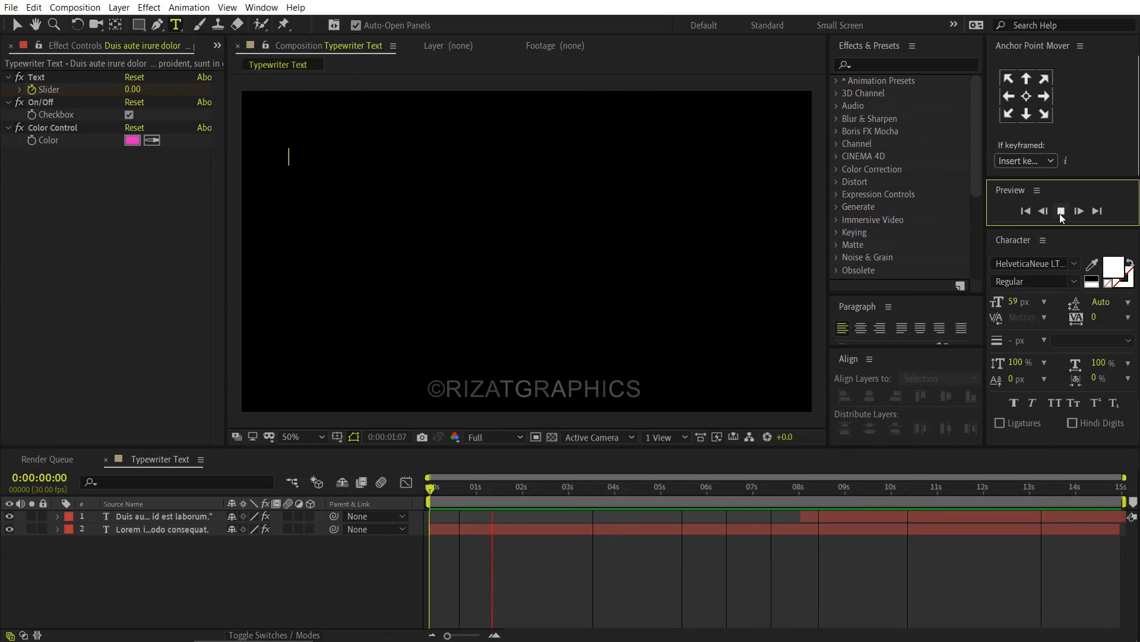